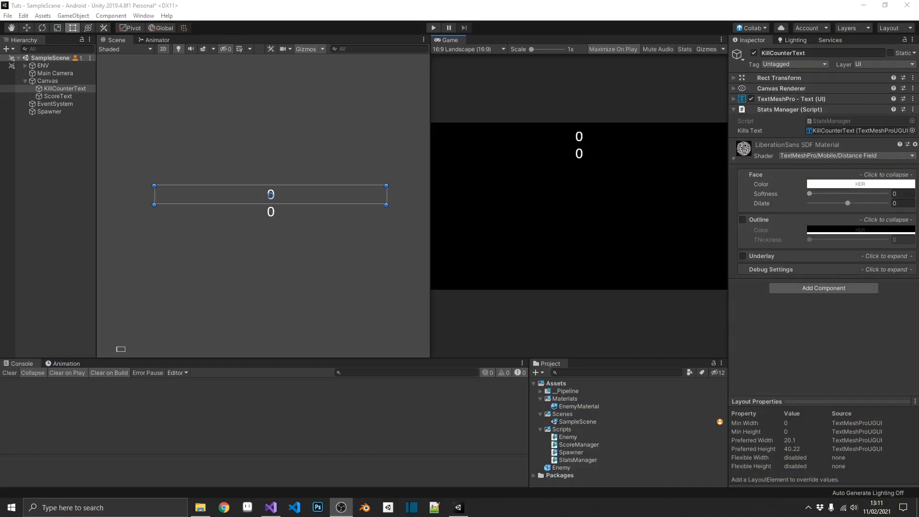
mouse_move(551, 325)
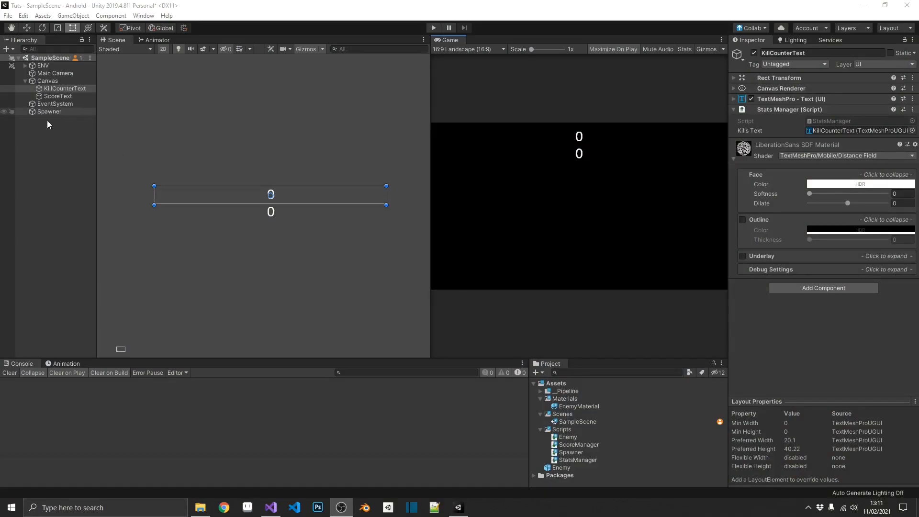
Select the Spawner object and open its Spawner script from the Inspector.
left_click(50, 112)
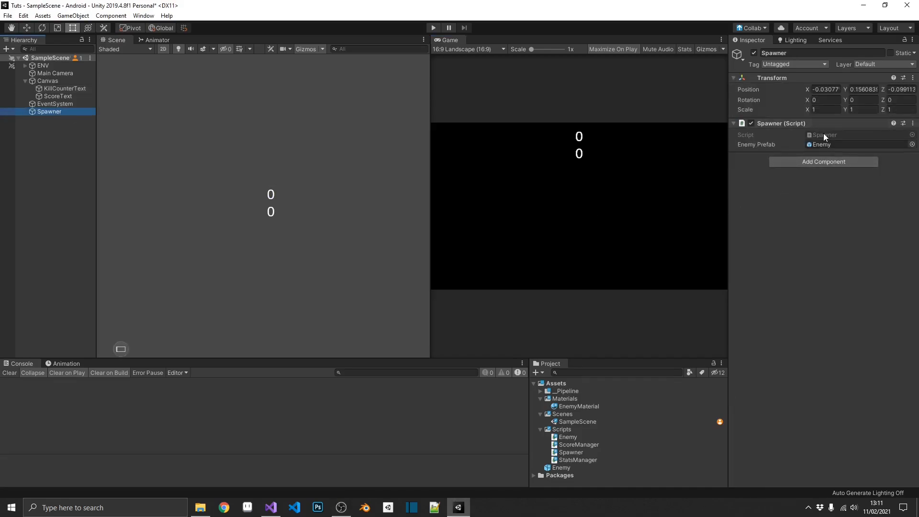
left_click(270, 507)
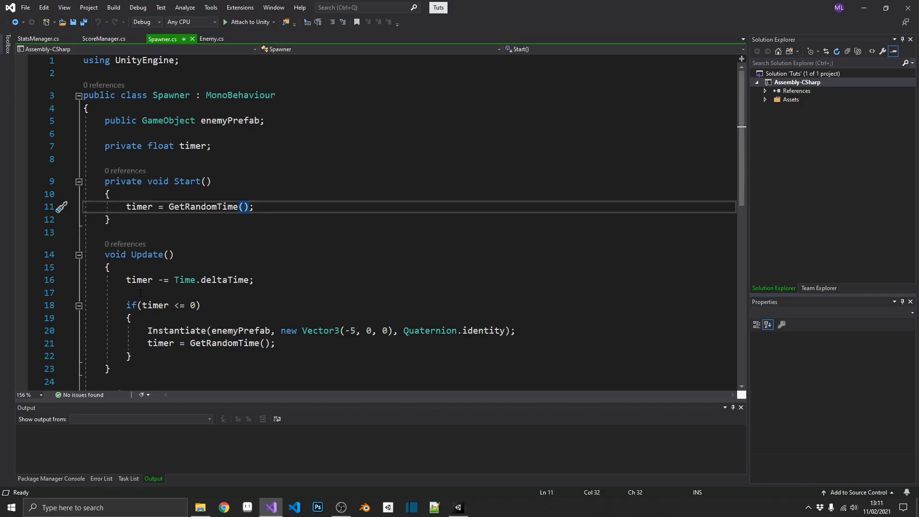
Read through Spawner.cs, close its tab, and switch back to Unity.
scroll("down", 3)
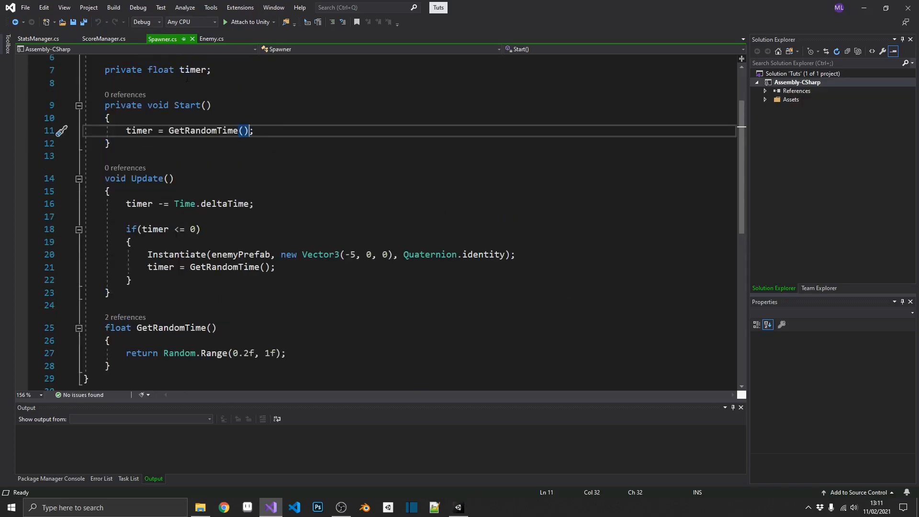
mouse_move(327, 236)
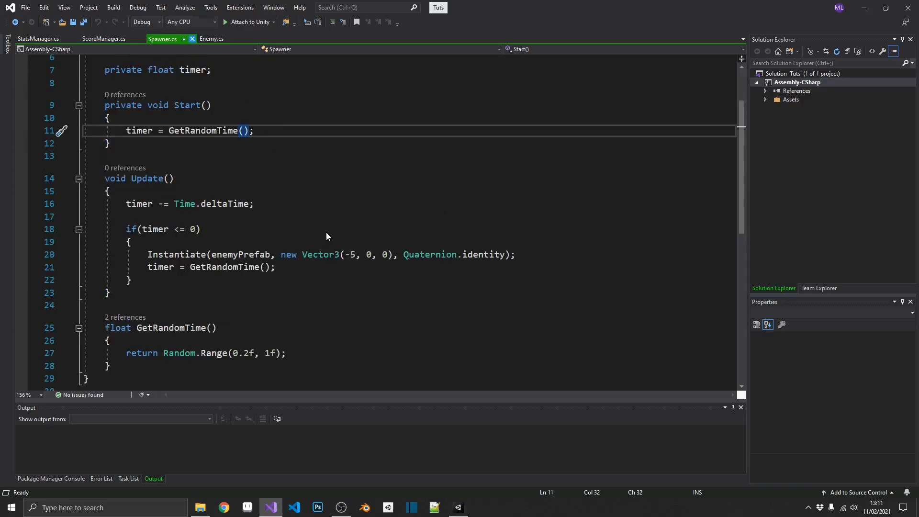
left_click(37, 39)
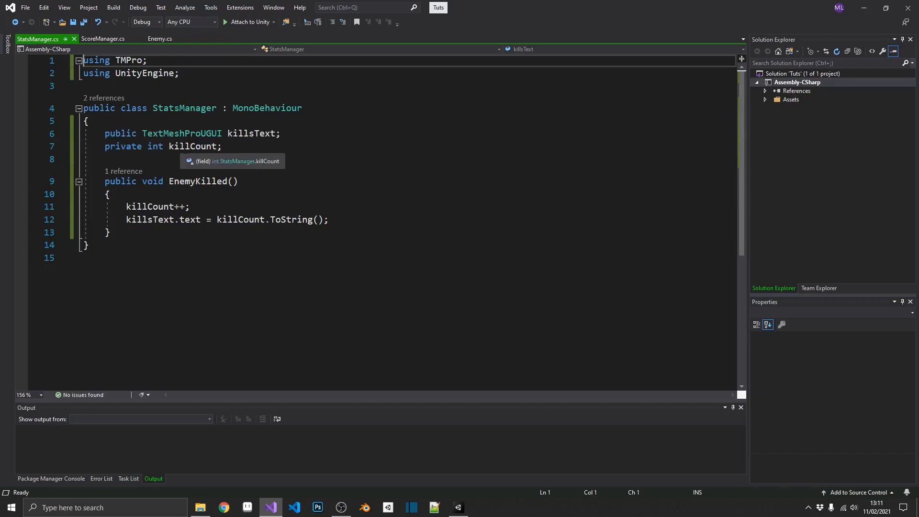
double_click(193, 146)
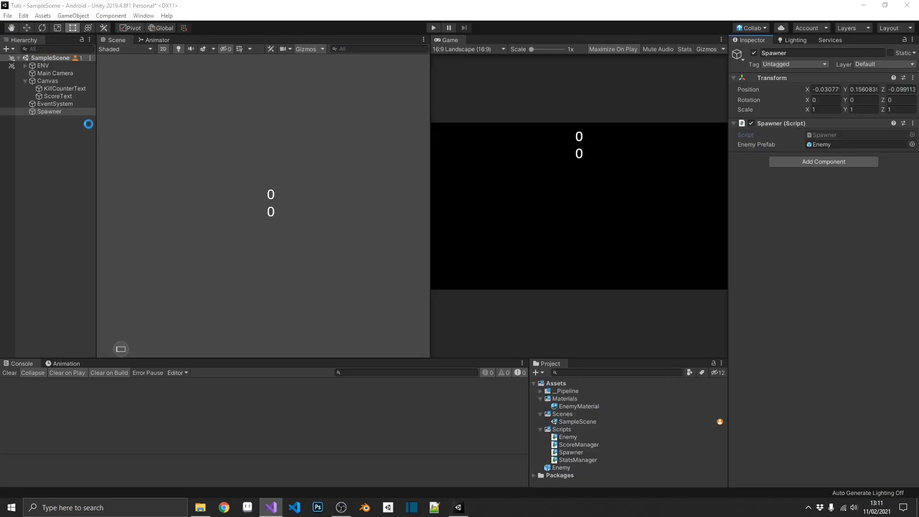
Select KillCounterText and open its StatsManager script from the Inspector component.
left_click(65, 88)
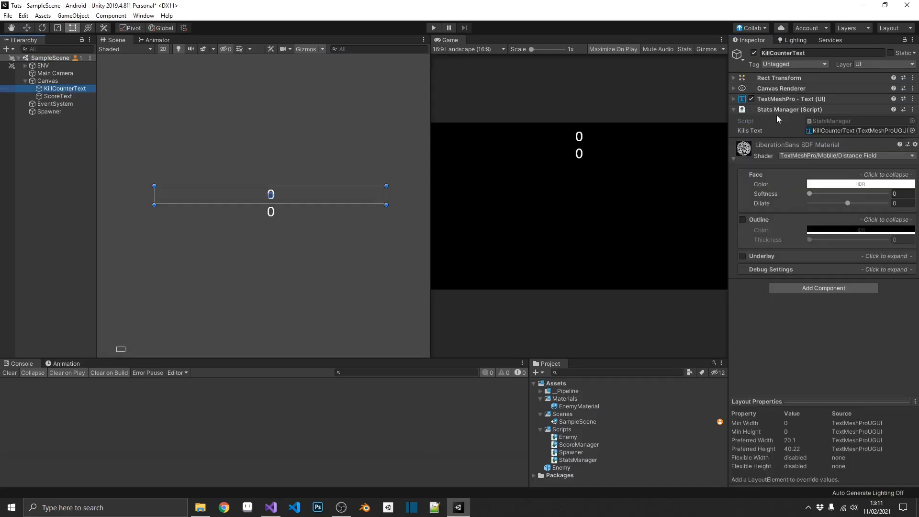
left_click(859, 130)
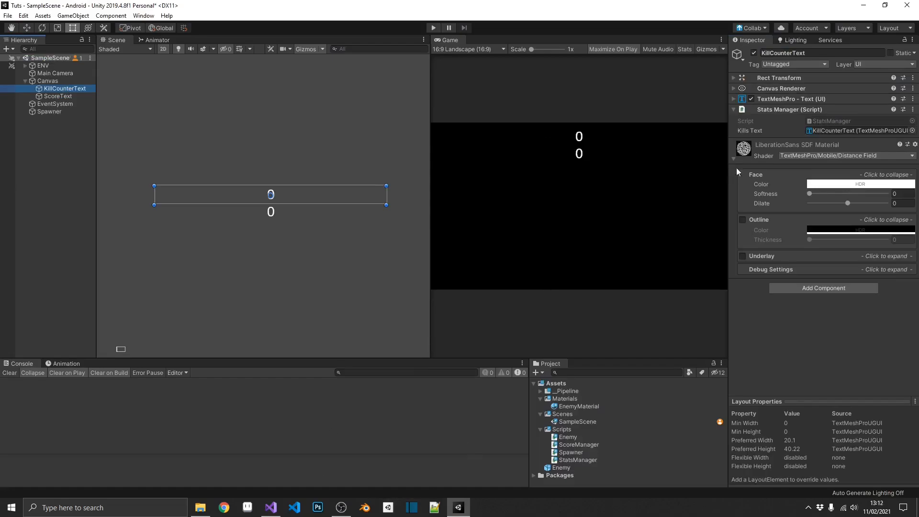
left_click(270, 508)
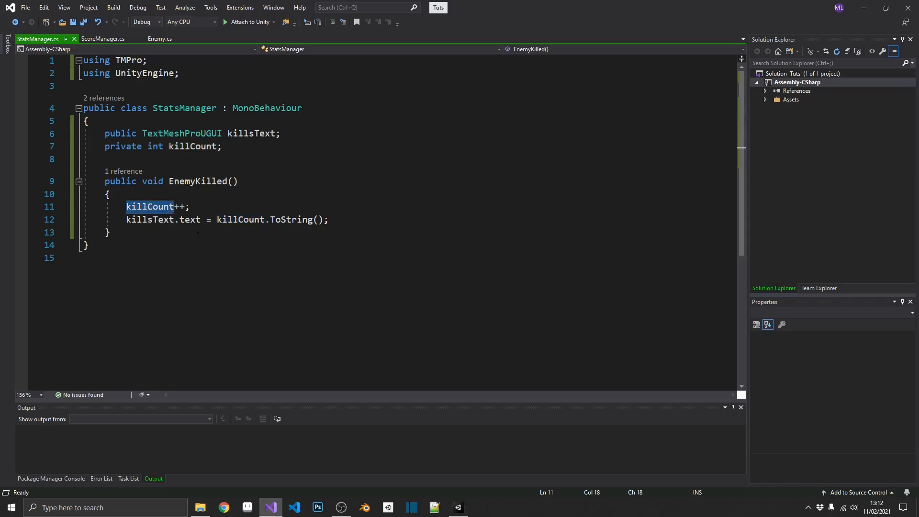
In Enemy.cs, highlight every use of statsManager, then switch to Unity.
left_click(108, 232)
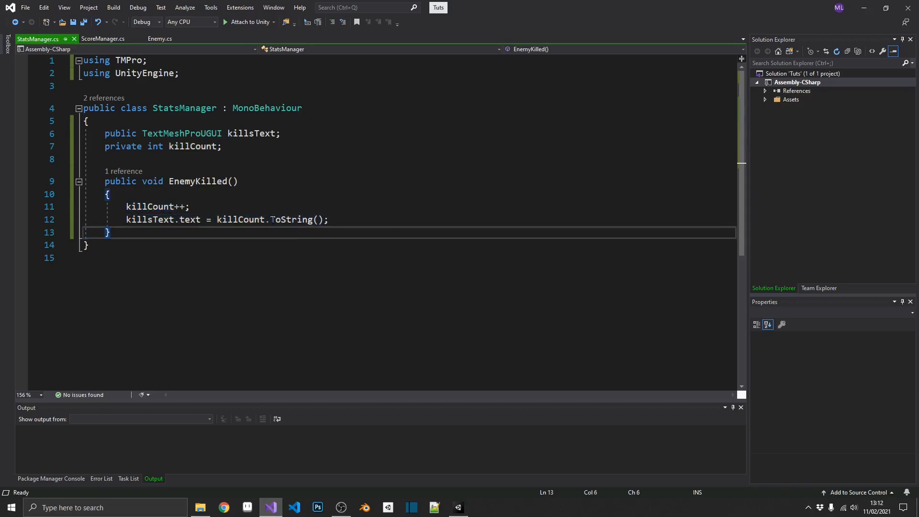
left_click(159, 39)
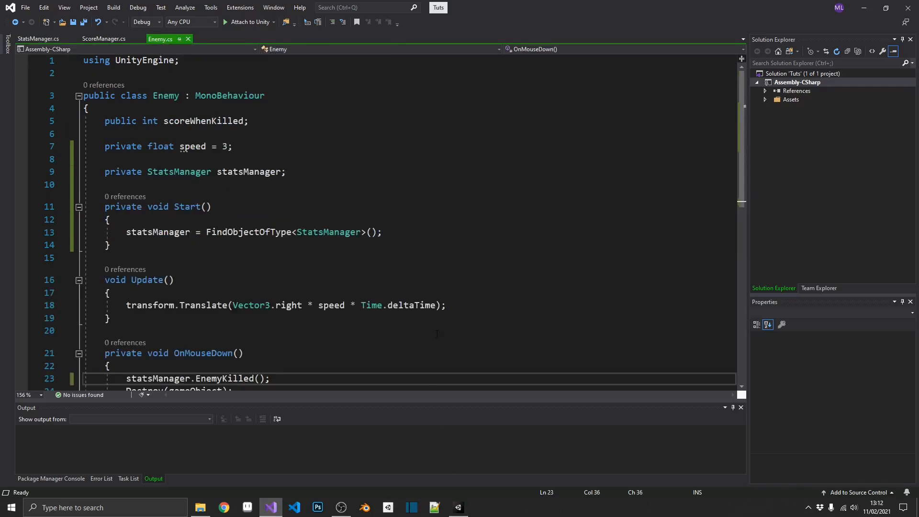
mouse_move(328, 232)
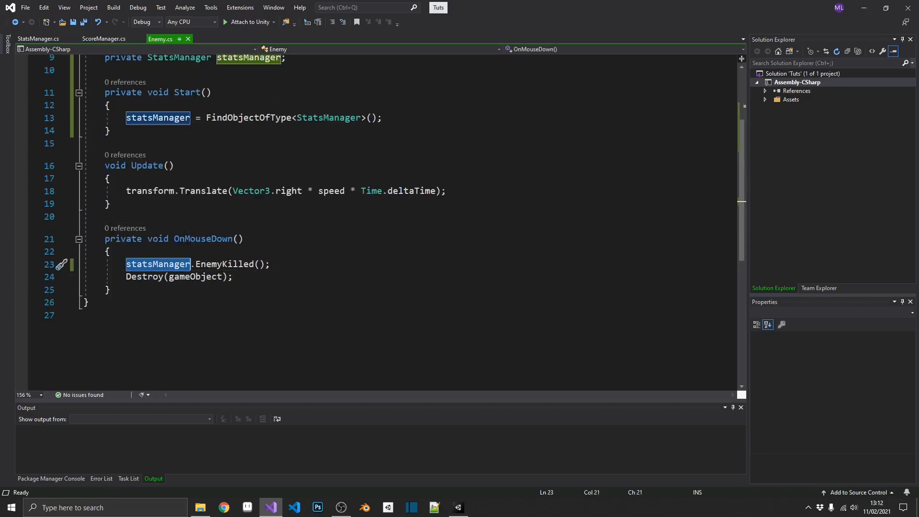
double_click(224, 264)
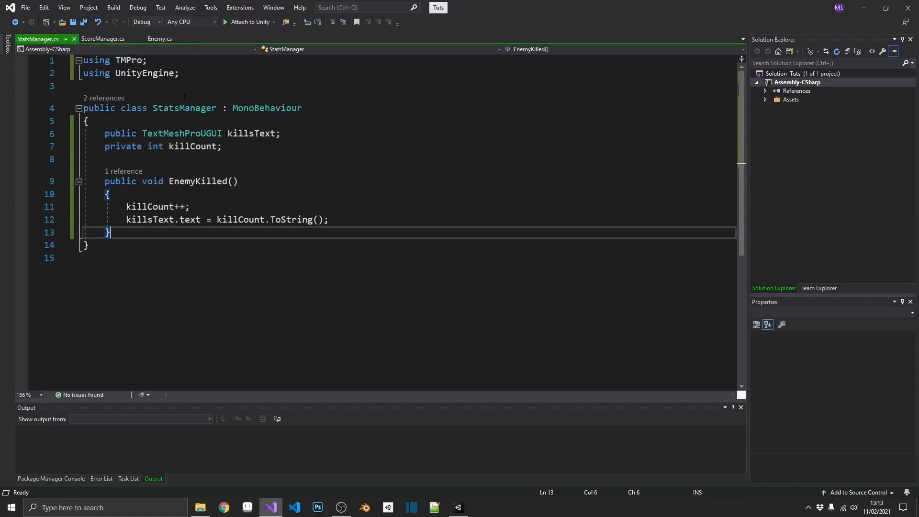
left_click(457, 508)
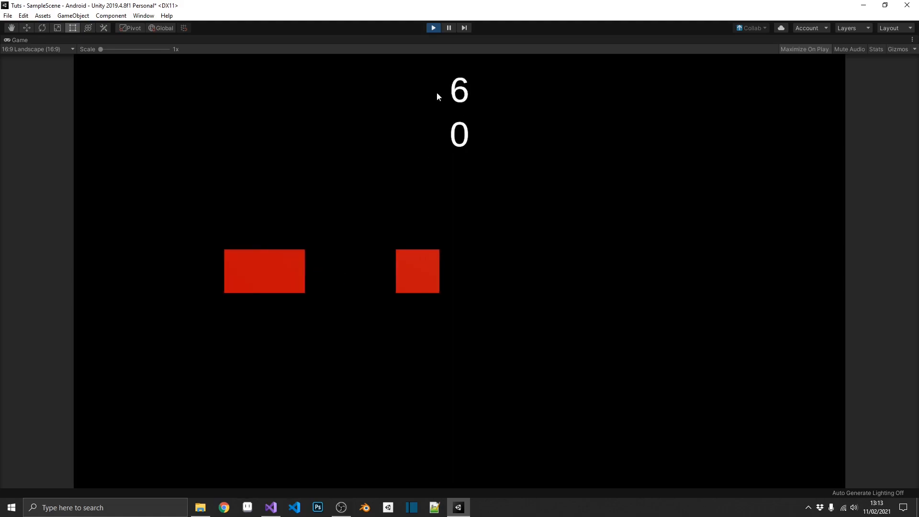
Stop the play test, inspect ScoreText's Score Manager, and return to Visual Studio.
left_click(433, 28)
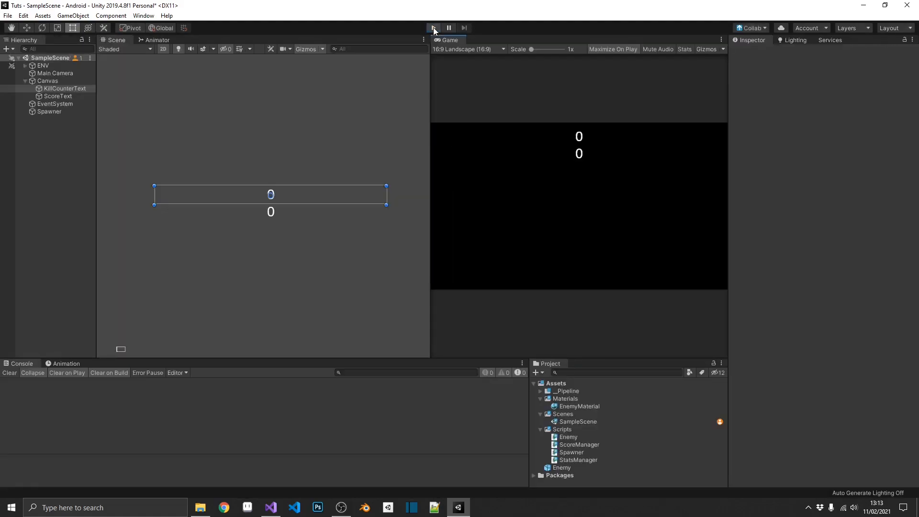
left_click(65, 89)
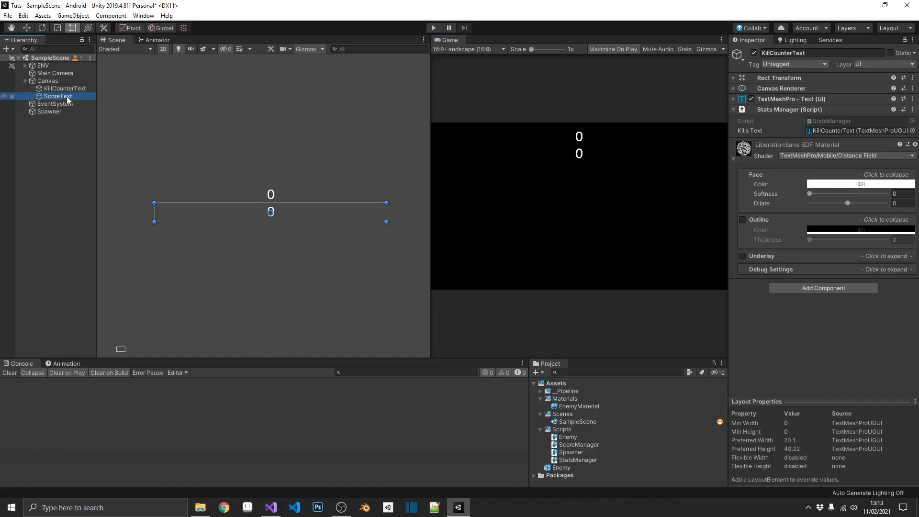
left_click(57, 96)
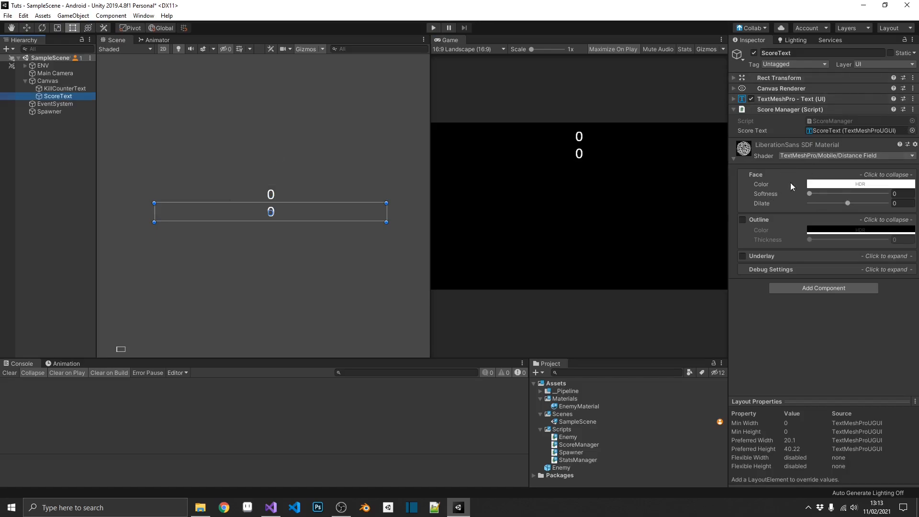
left_click(270, 508)
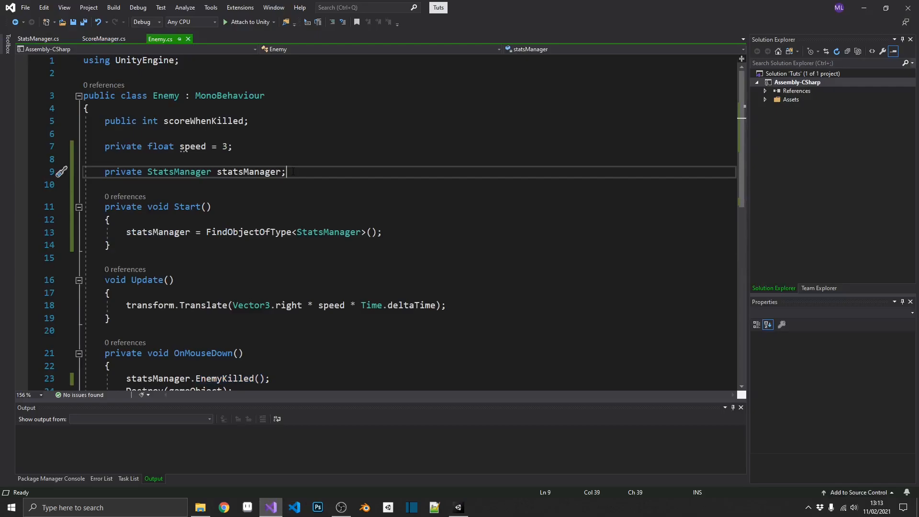
Declare a private ScoreManager reference field in the Enemy script.
type("private")
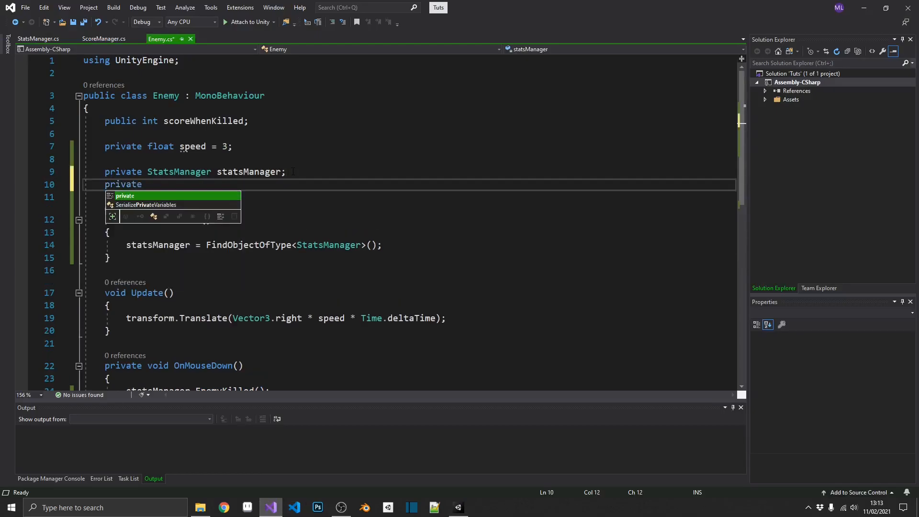
type("ScoreManager scoreManager;")
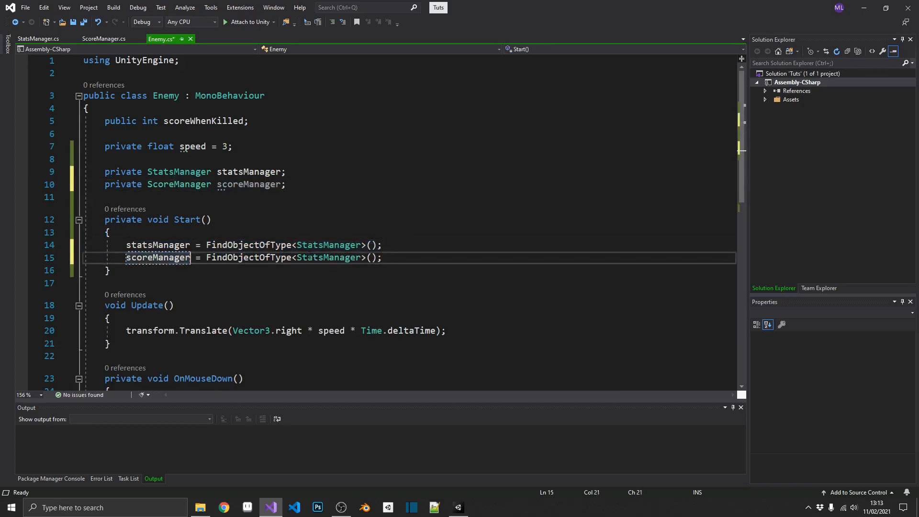
type("Score")
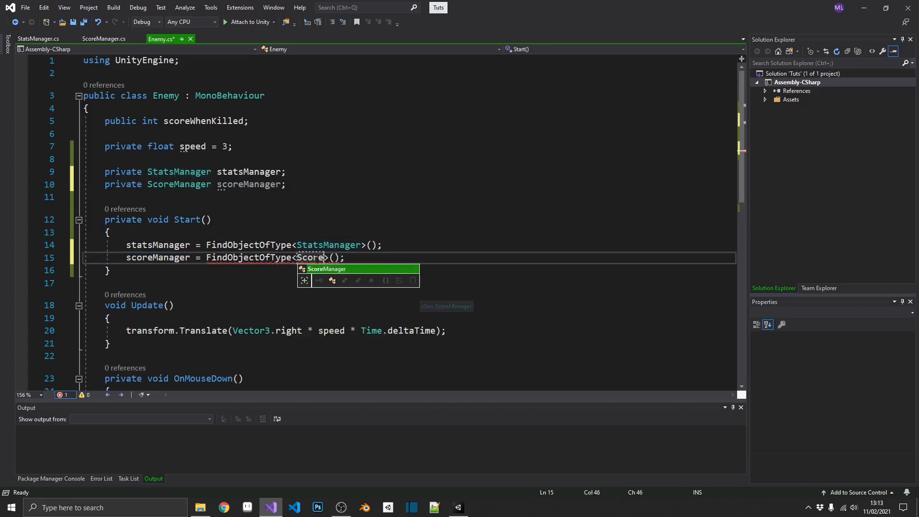
Add scoreManager.UpdateScore(scoreWhenKilled) to OnMouseDown, copying the method name from ScoreManager.
left_click(104, 39)
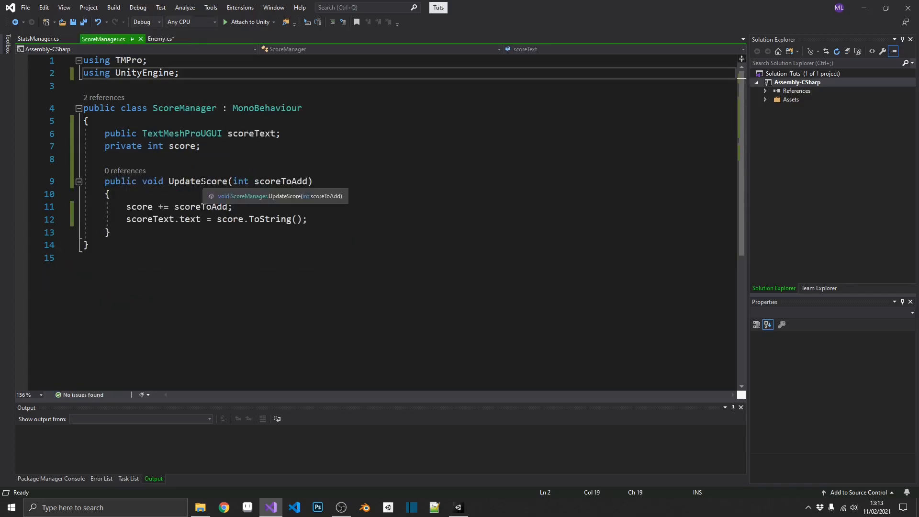
double_click(198, 181)
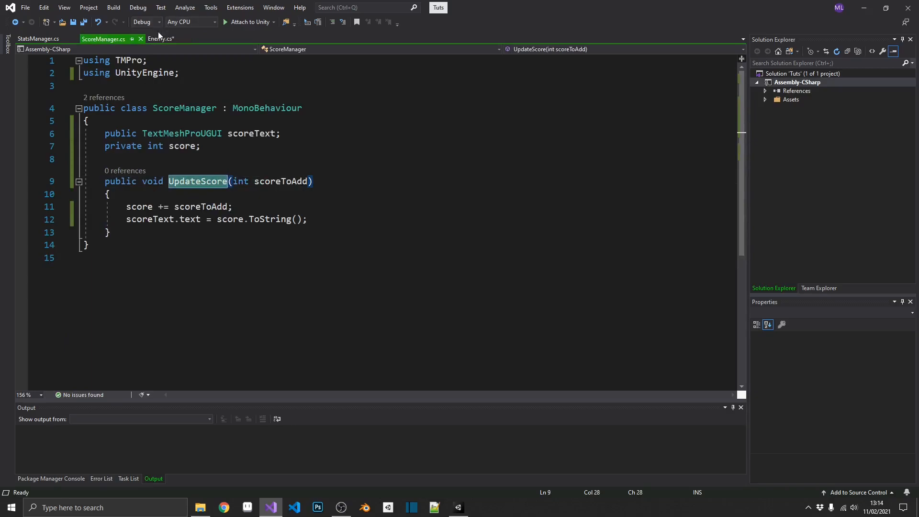
left_click(160, 39)
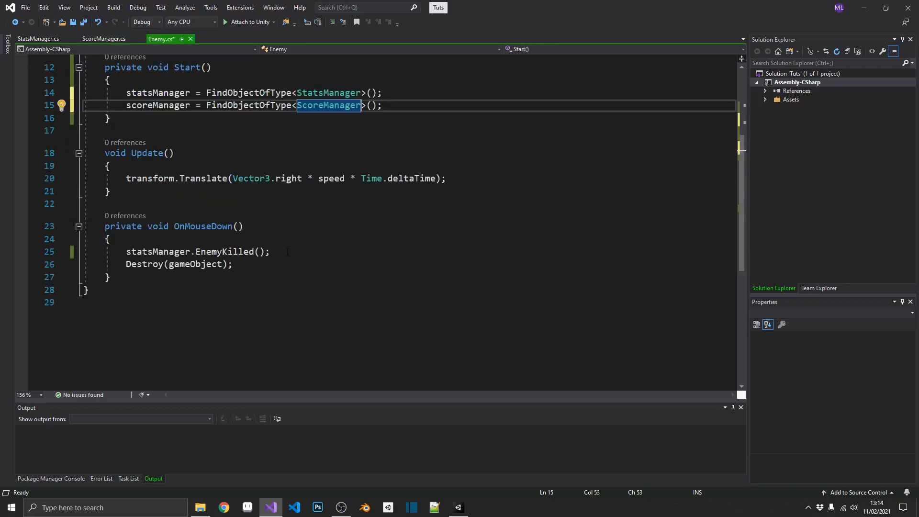
type("UpdateScore")
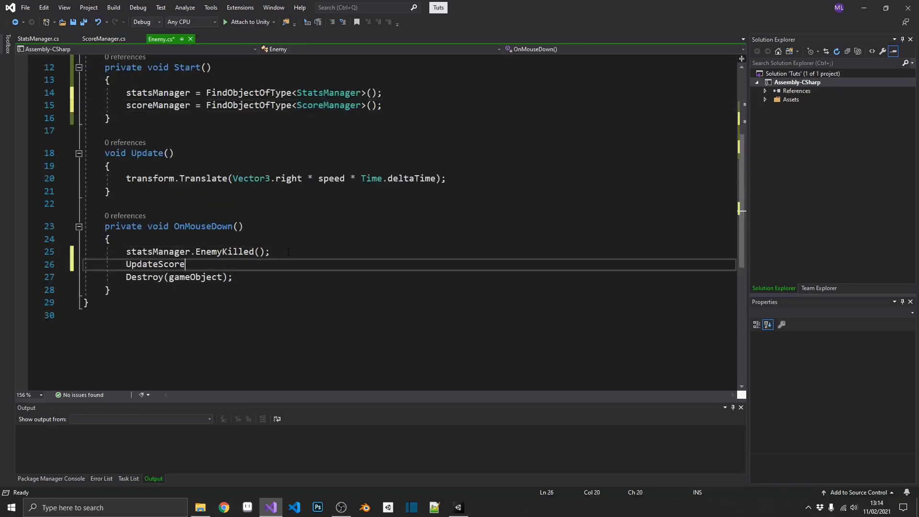
type("scoreManager.")
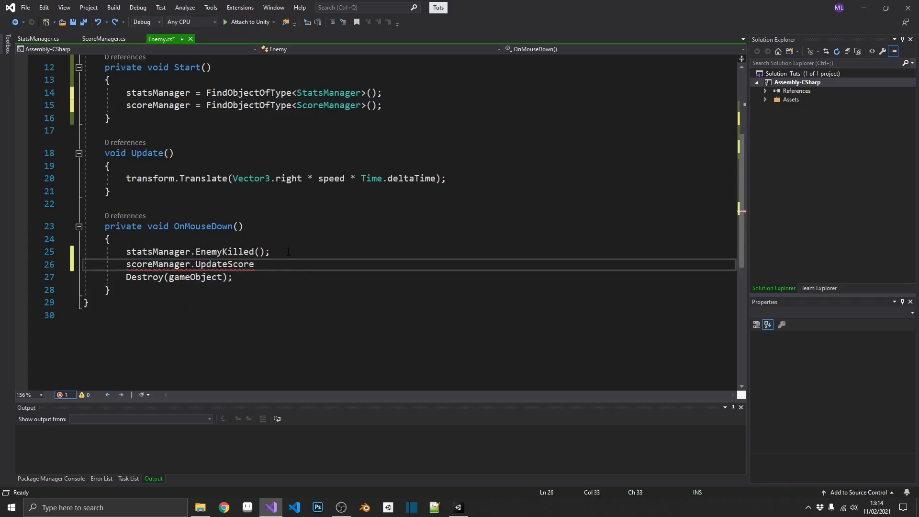
double_click(204, 120)
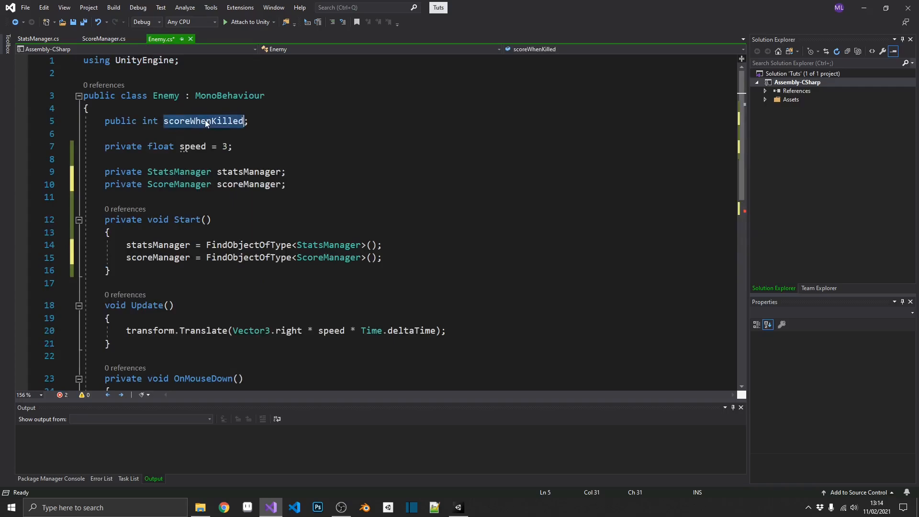
scroll("down", 3)
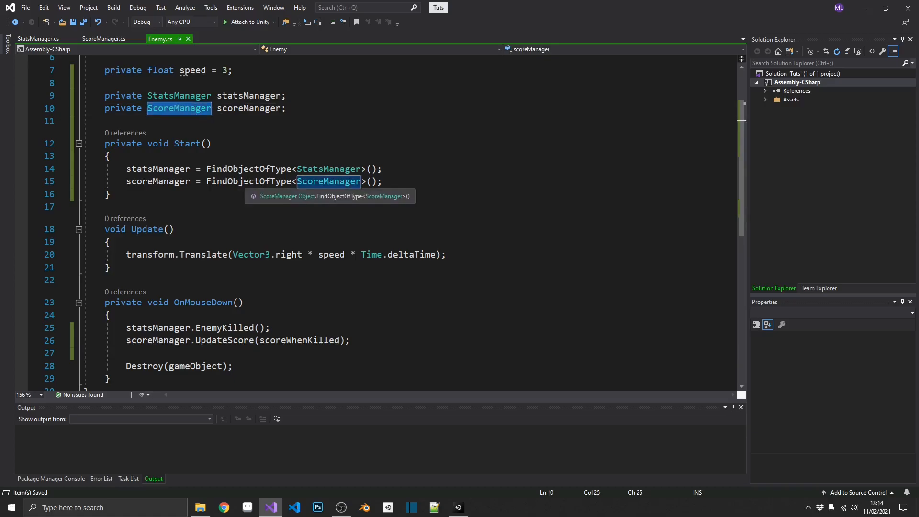
Highlight the StatsManager and ScoreManager field lines, then return to Unity.
left_click(248, 181)
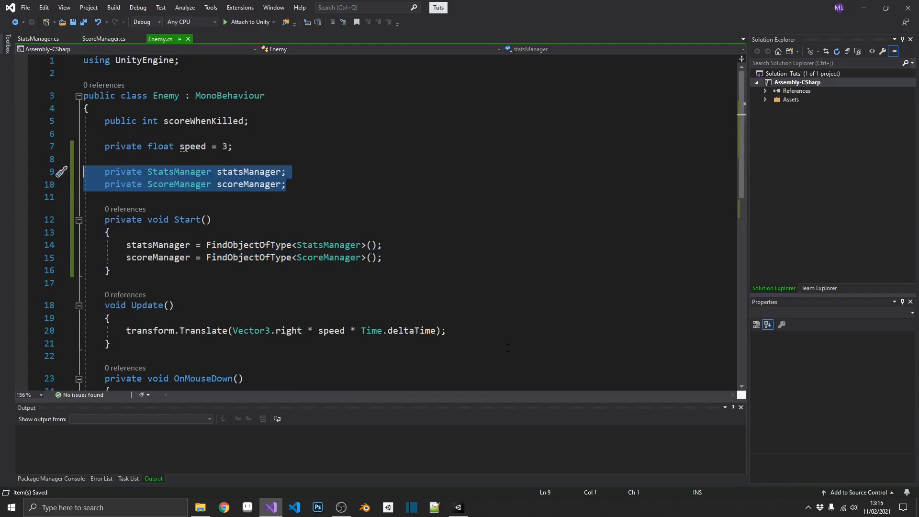
left_click(458, 507)
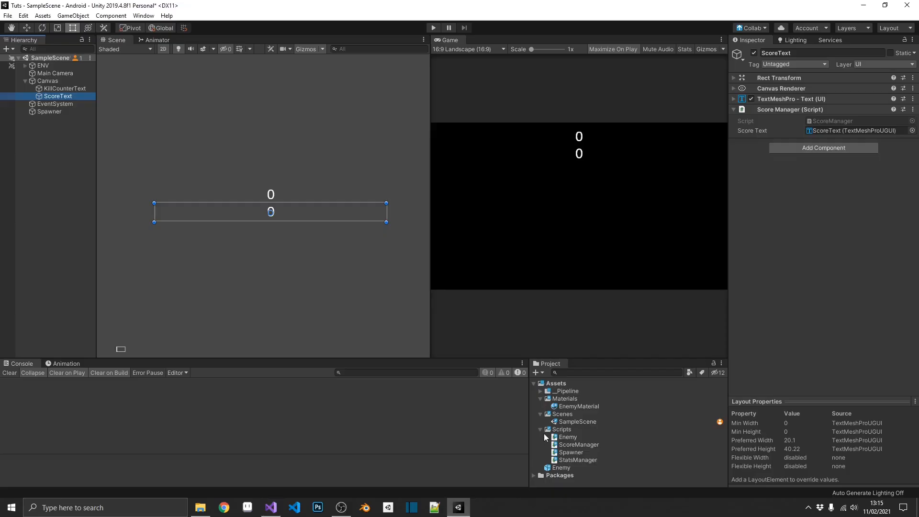
Create an Actions C# script via the Scripts folder's Create menu and open it.
right_click(560, 429)
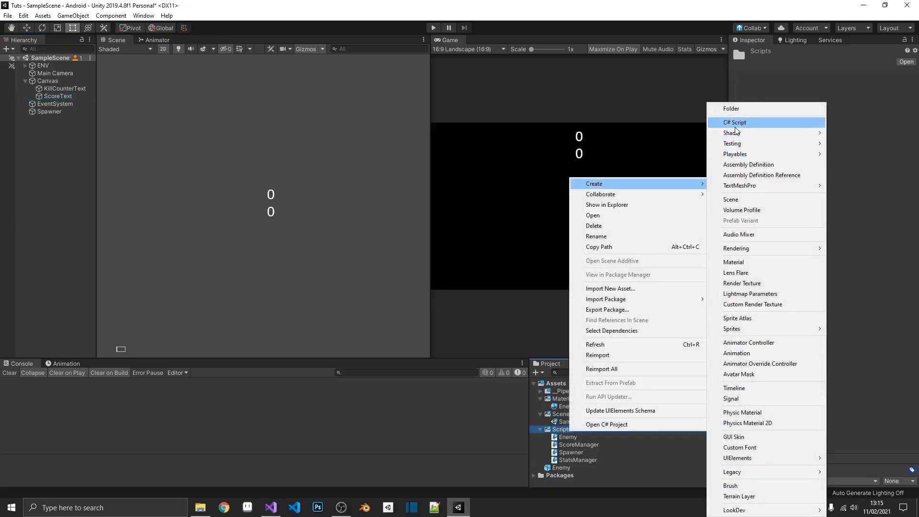
left_click(735, 122)
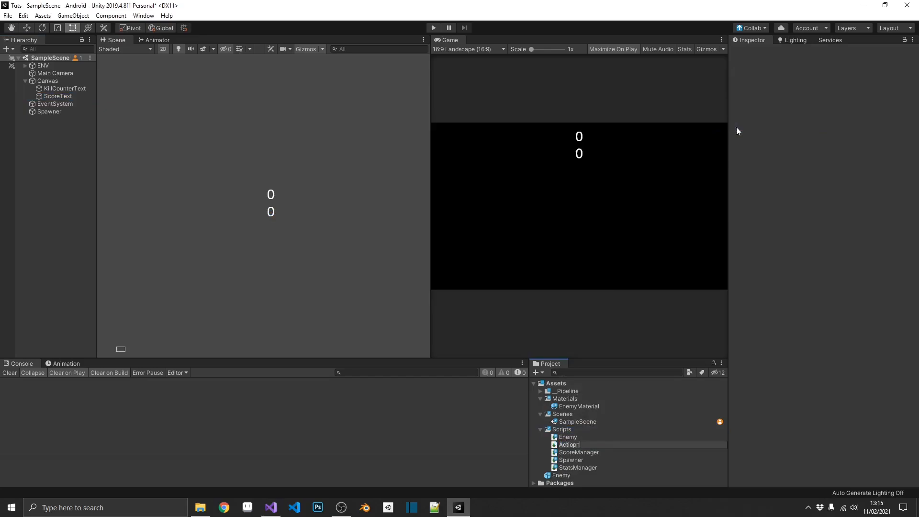
type("hs")
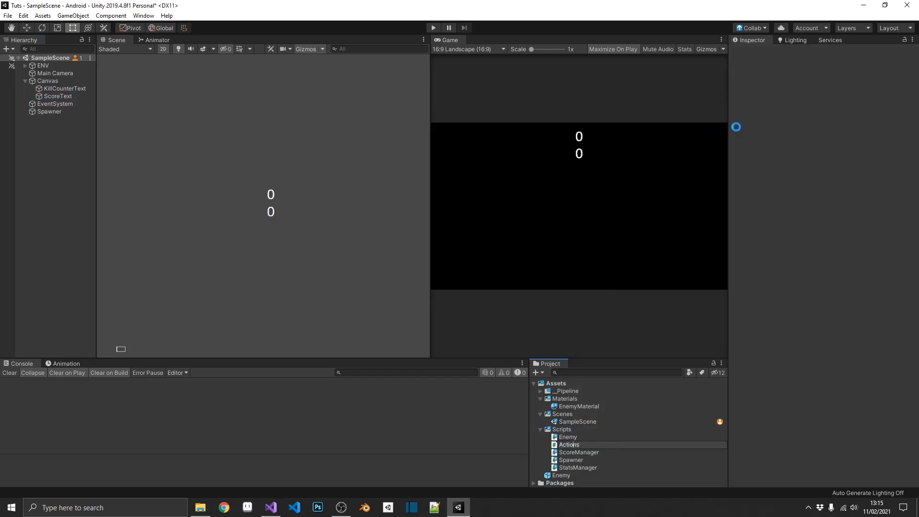
left_click(568, 437)
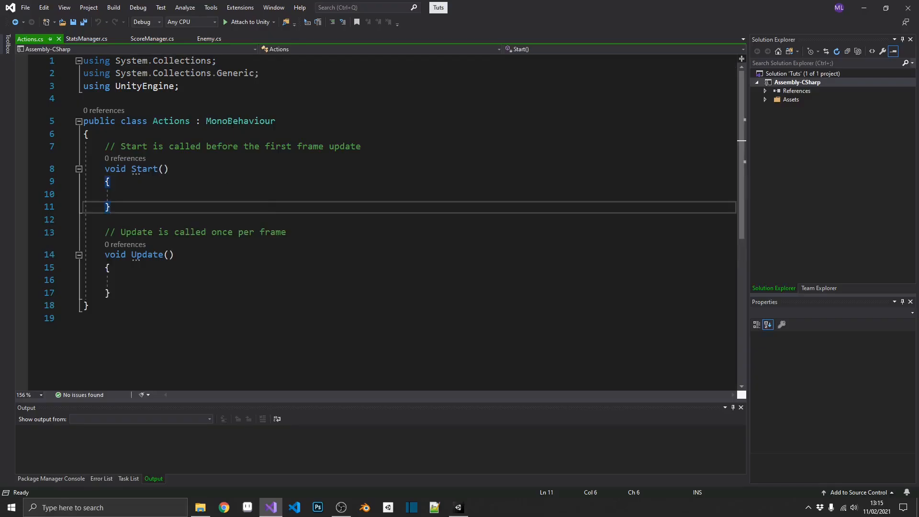
Make Actions a static class without MonoBehaviour and delete the Start and Update methods.
double_click(241, 121)
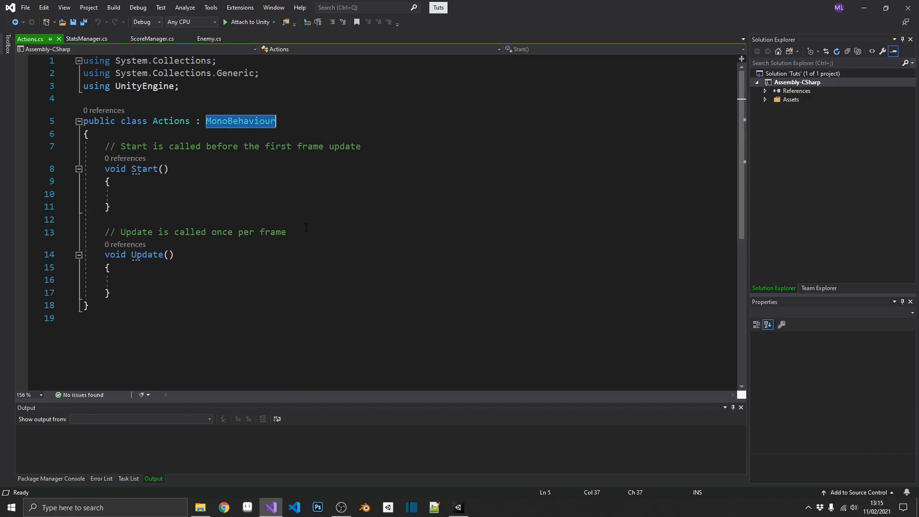
key("Delete")
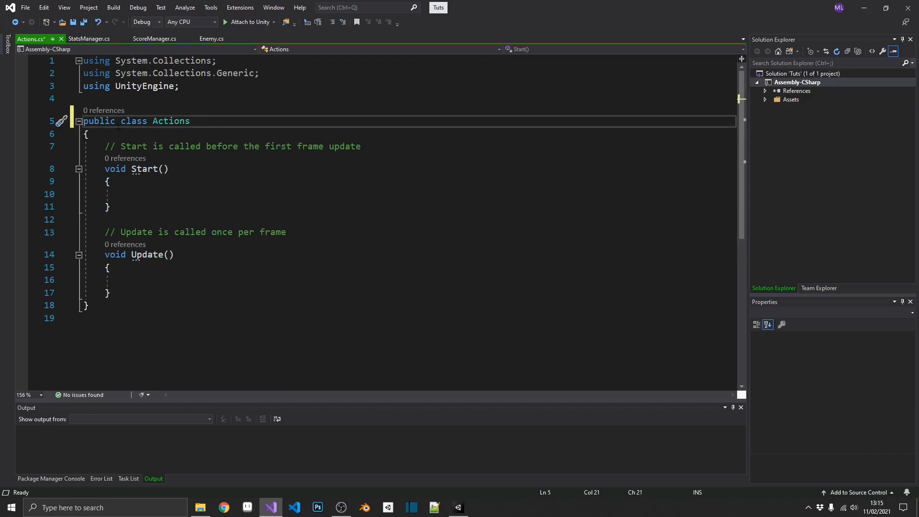
type("static")
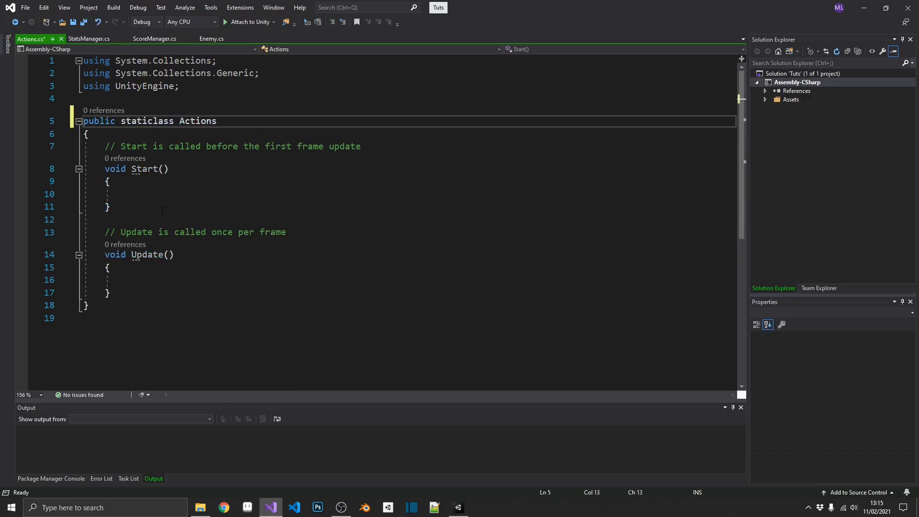
type("\" \"")
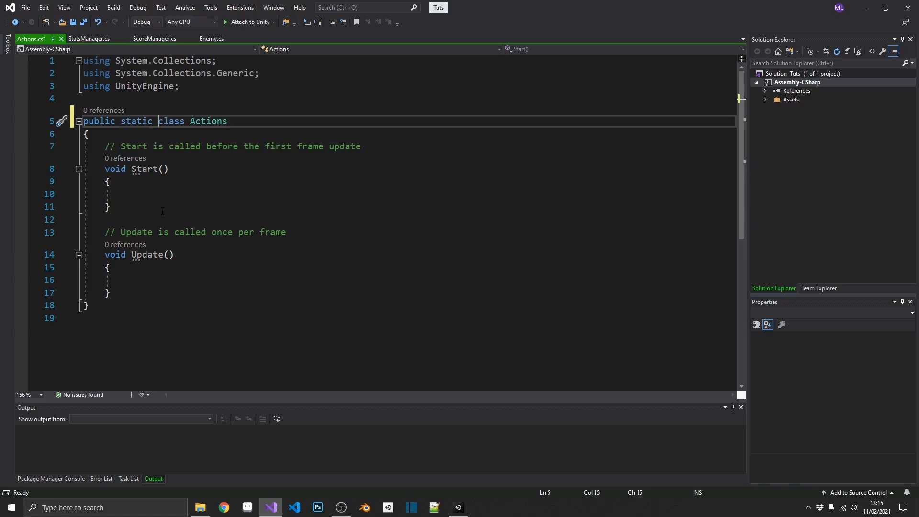
left_click_drag(84, 147, 110, 293)
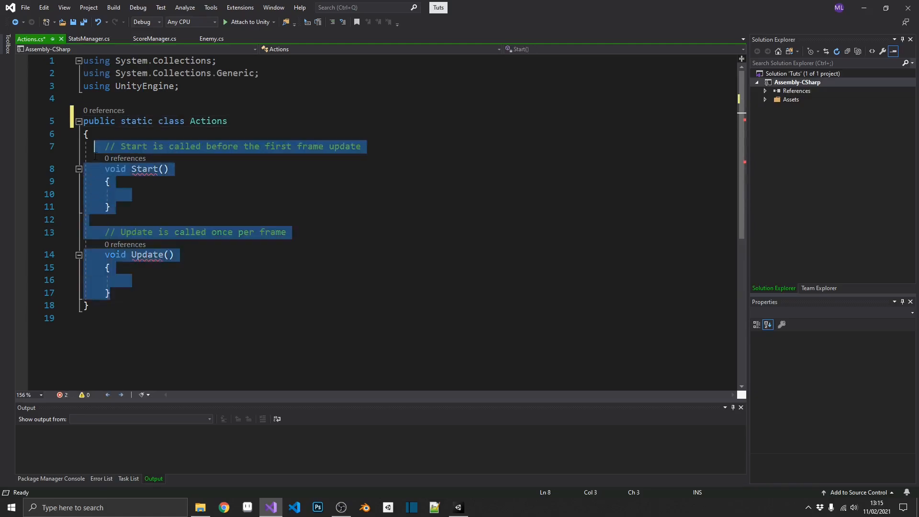
key("Delete")
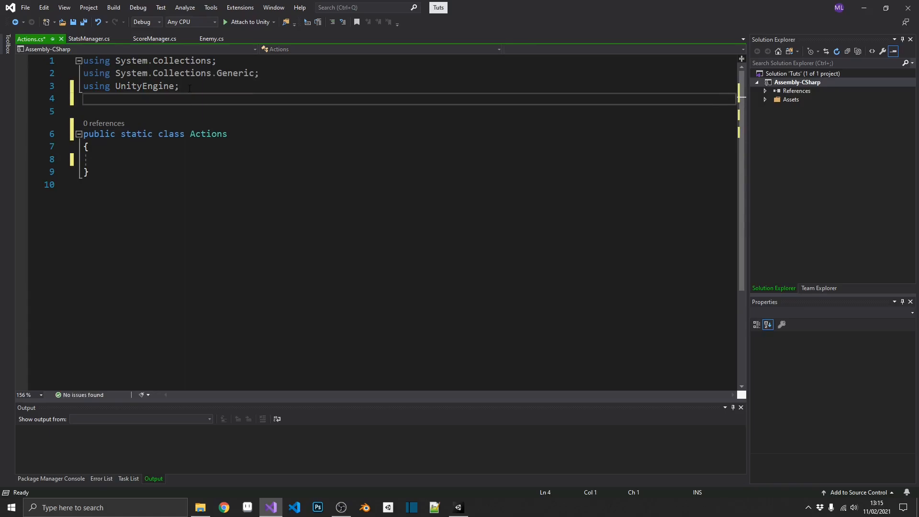
Add 'using System;' and declare 'public static Action OnEnemyKilled;' in the class.
type("using System;")
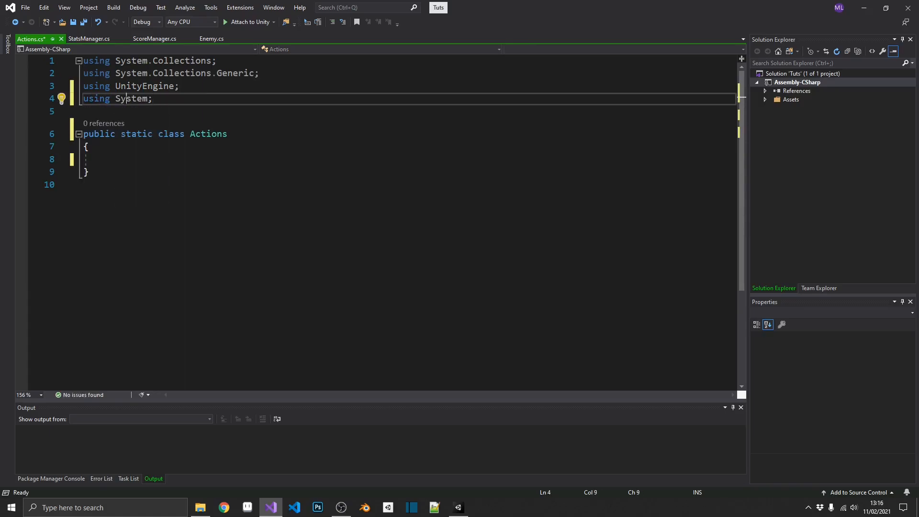
double_click(131, 99)
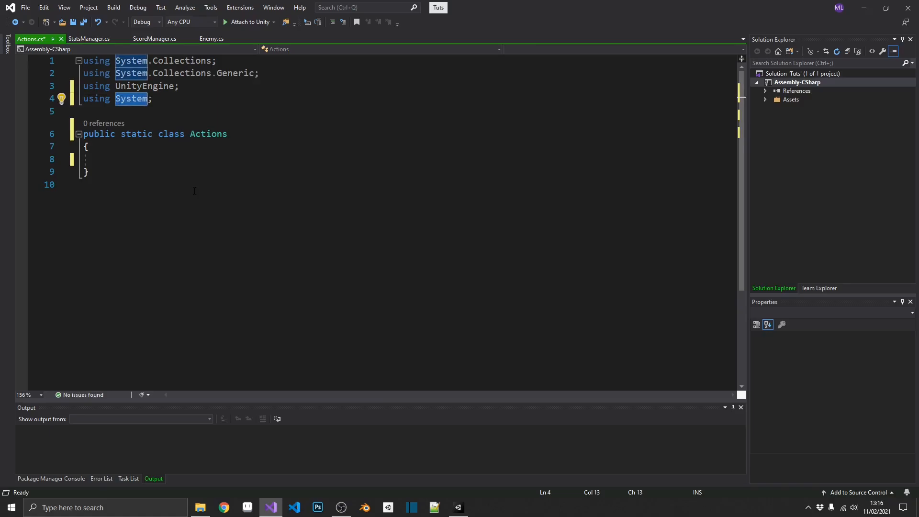
left_click(117, 159)
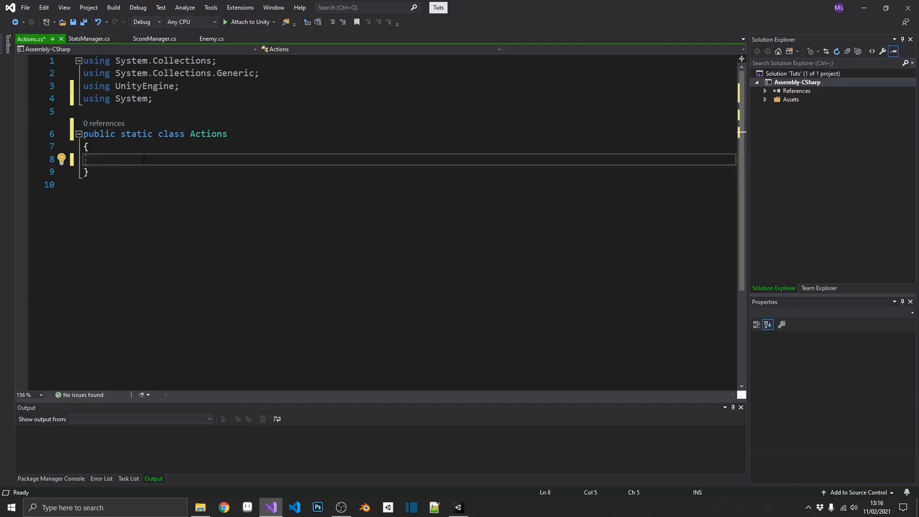
type("public")
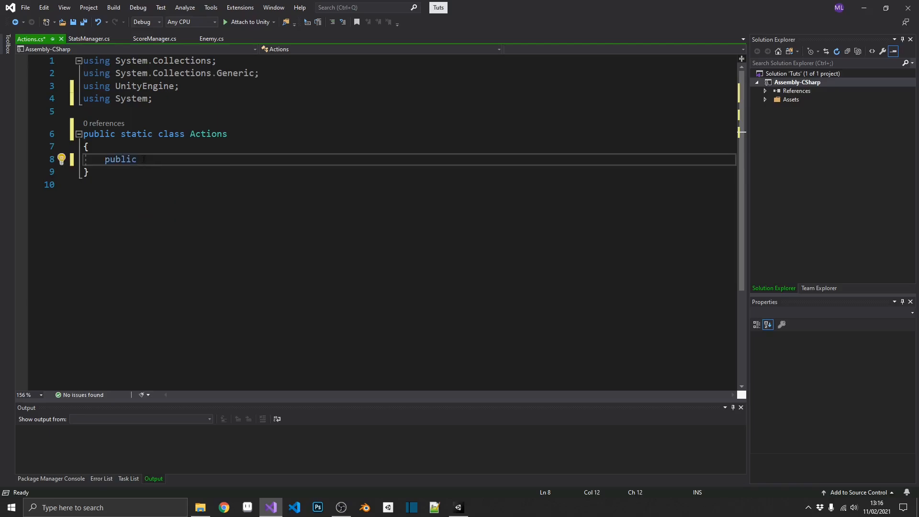
type("static")
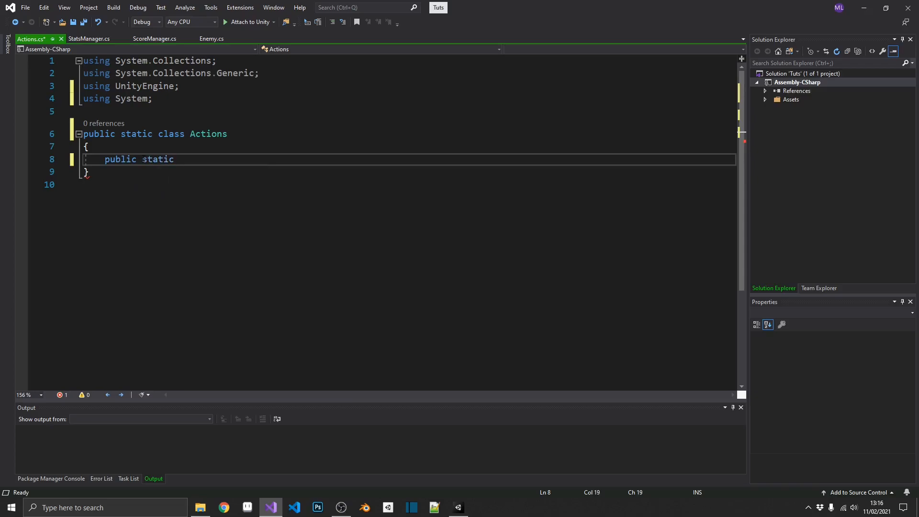
type("A")
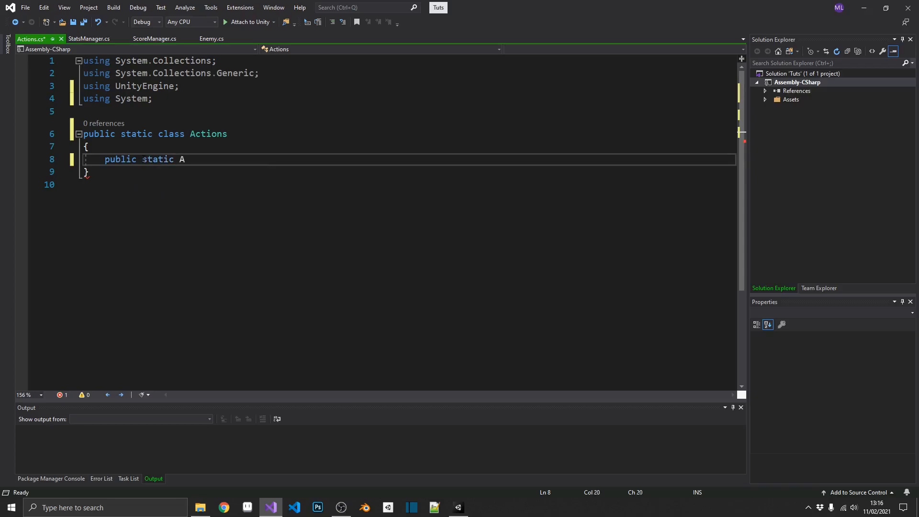
type("ction")
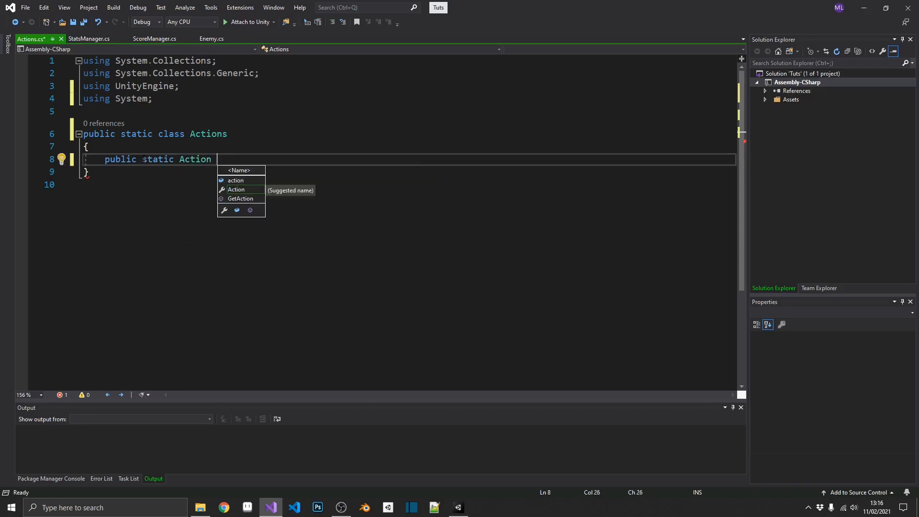
type("OnEnemyKilled;")
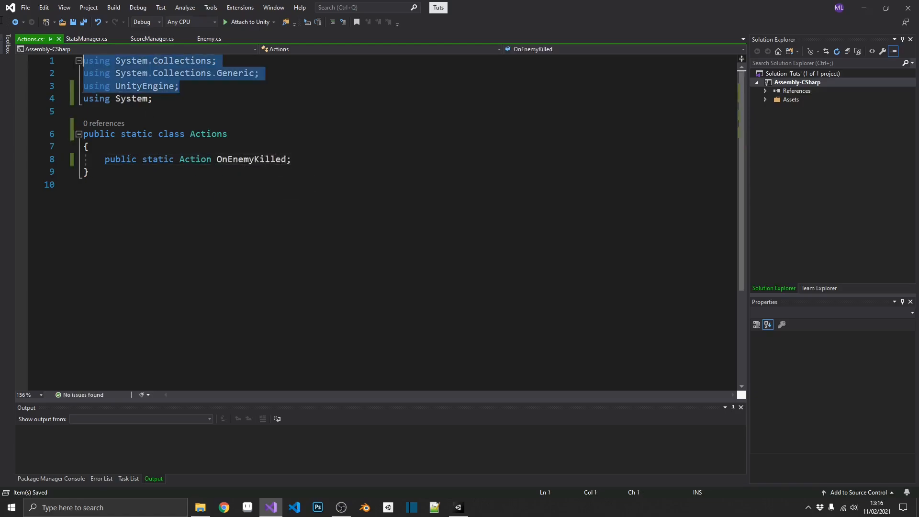
In StatsManager.cs, generate empty OnEnable() and OnDisable() stubs below the killCount field.
left_click(86, 38)
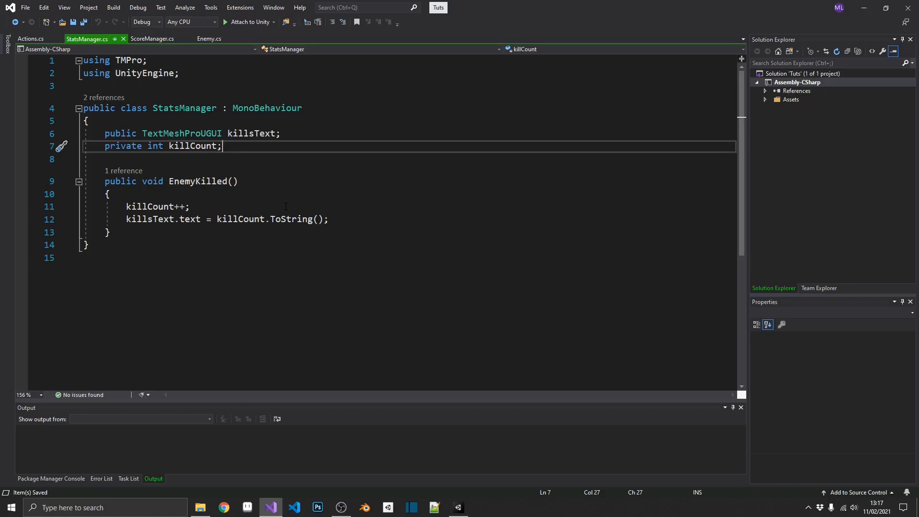
key("enter")
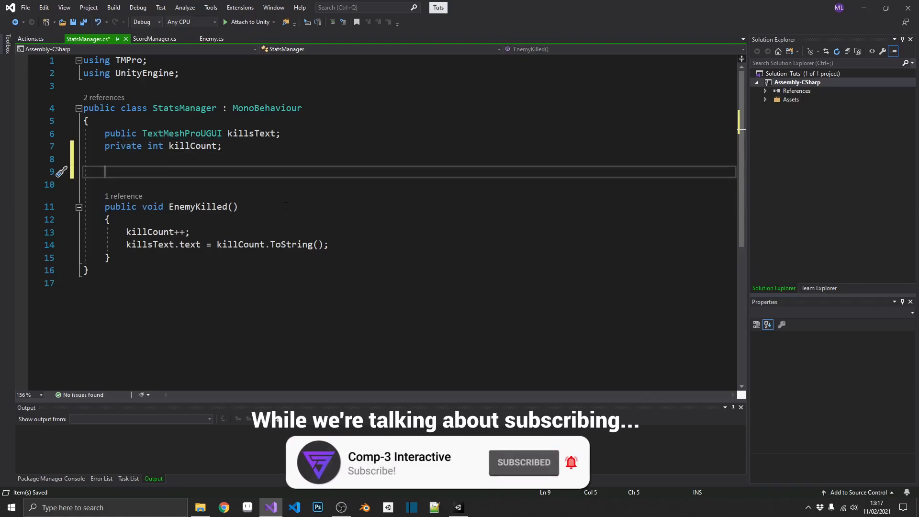
type("onea")
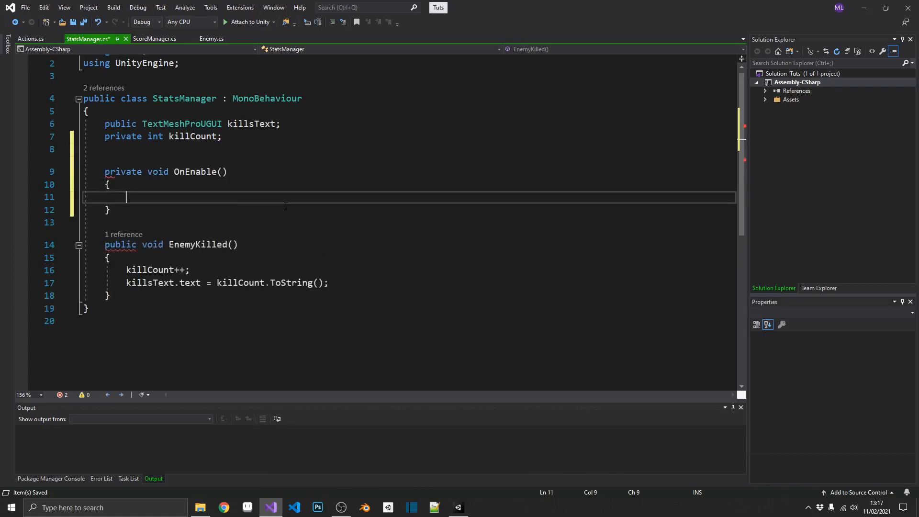
type("ondis")
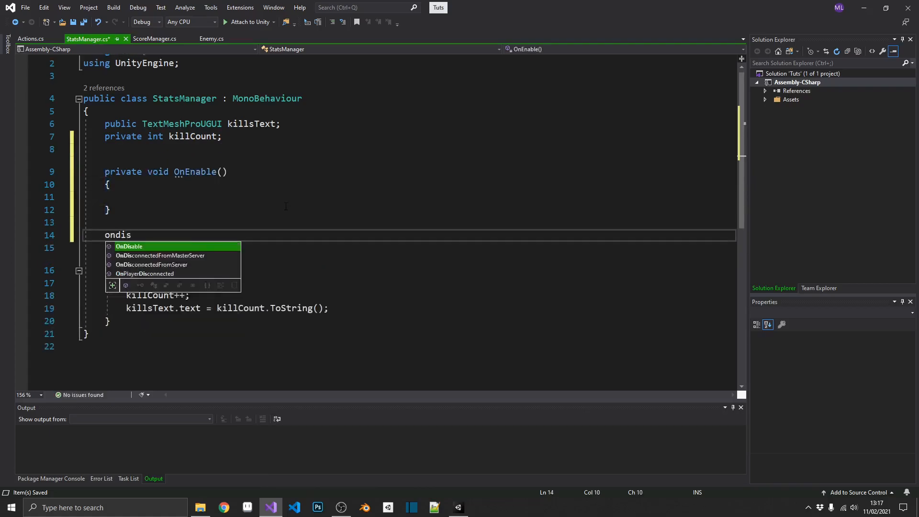
key("Tab")
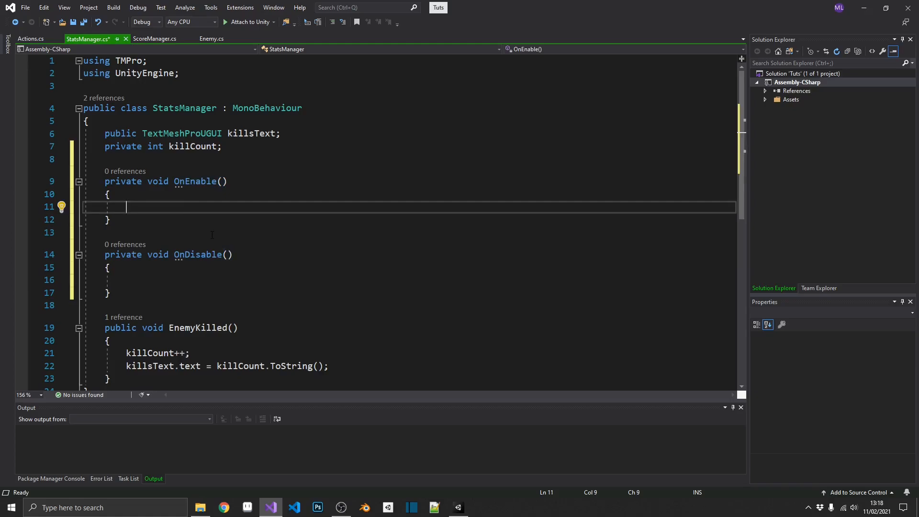
Add Actions.OnEnemyKilled += EnemyKilled; to StatsManager's OnEnable.
type("Actions.")
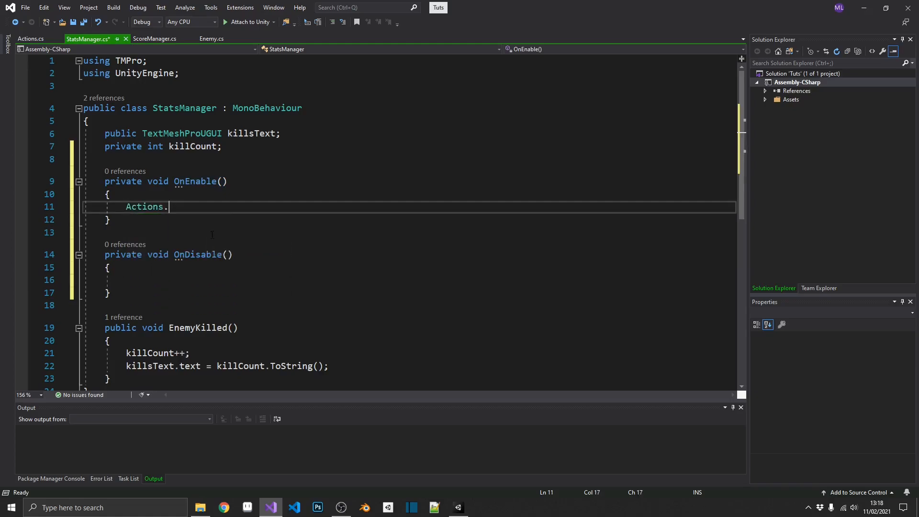
type("OnEnemyKilled")
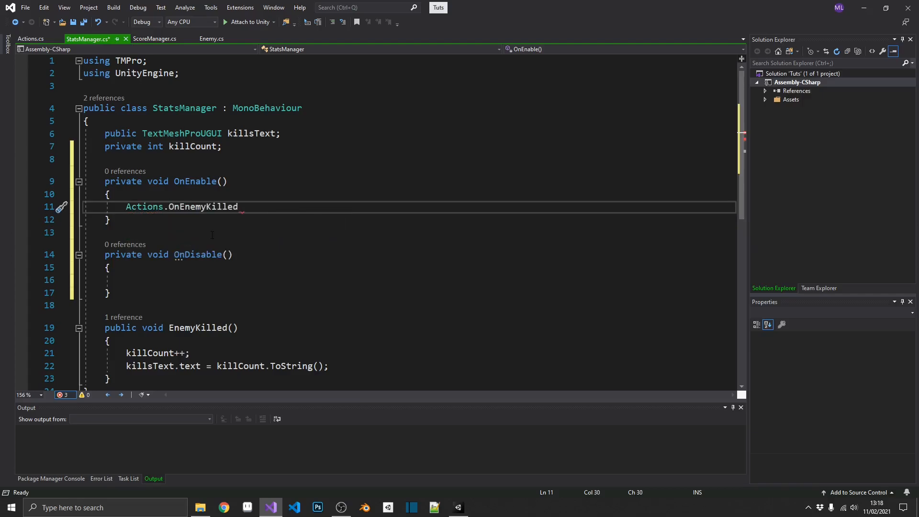
type("+")
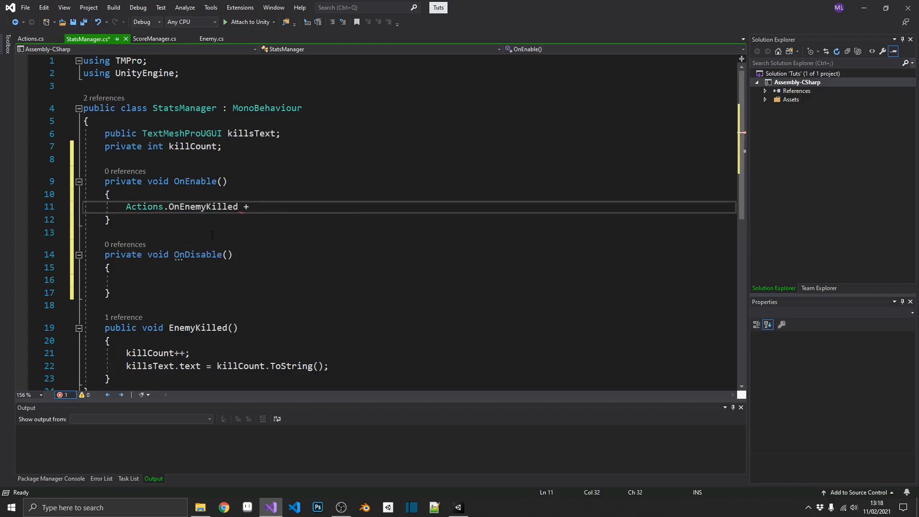
type("=")
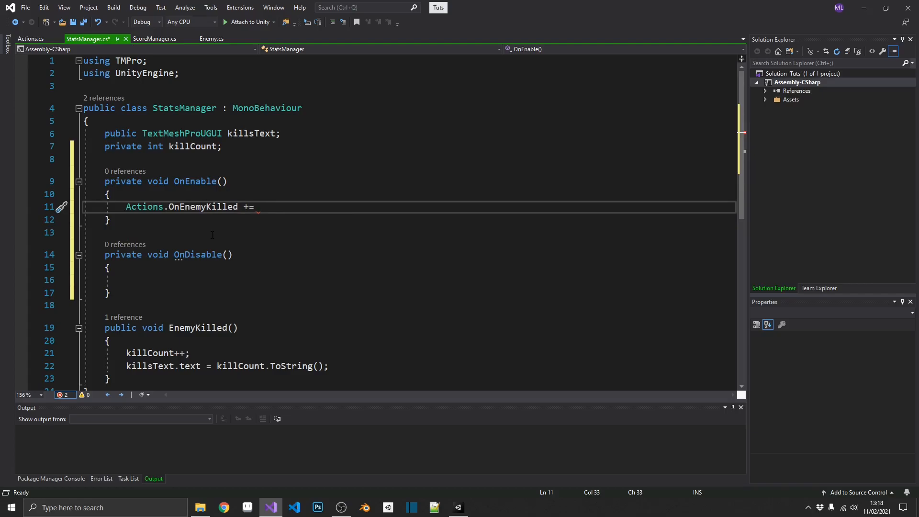
type("EnemyK")
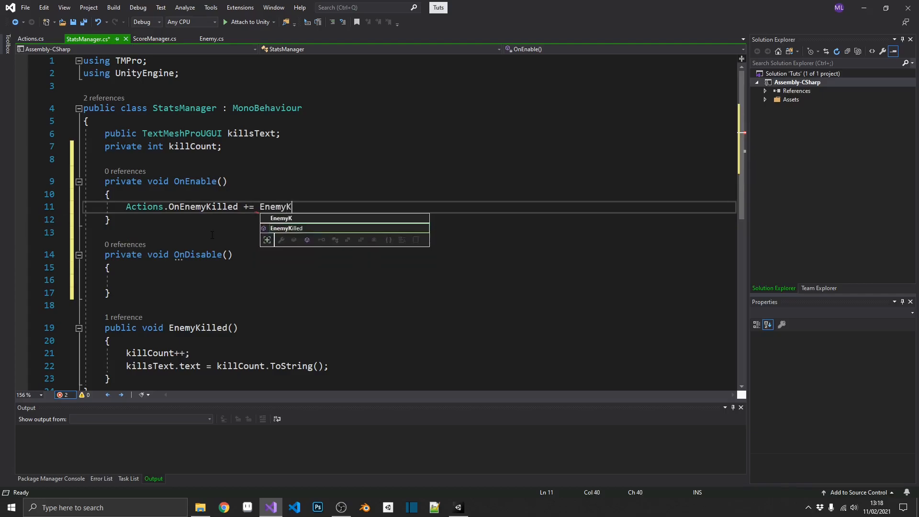
type("ille")
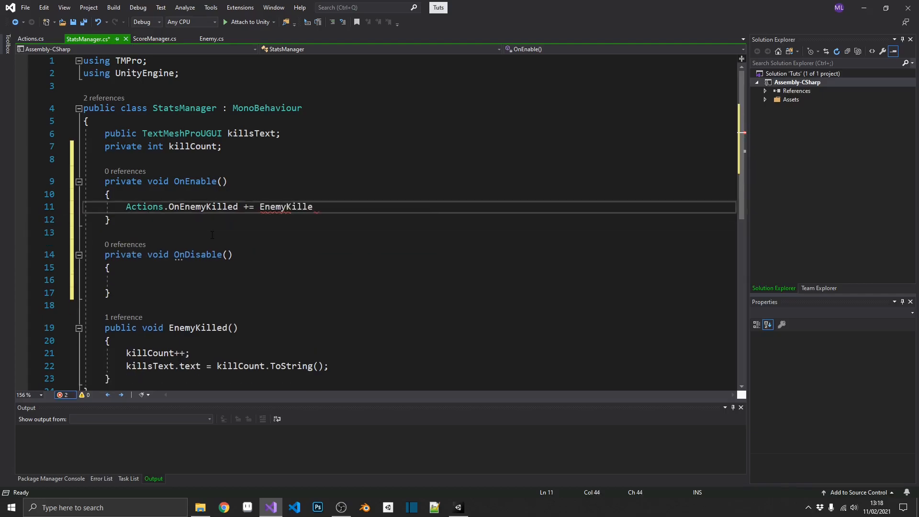
type("d;")
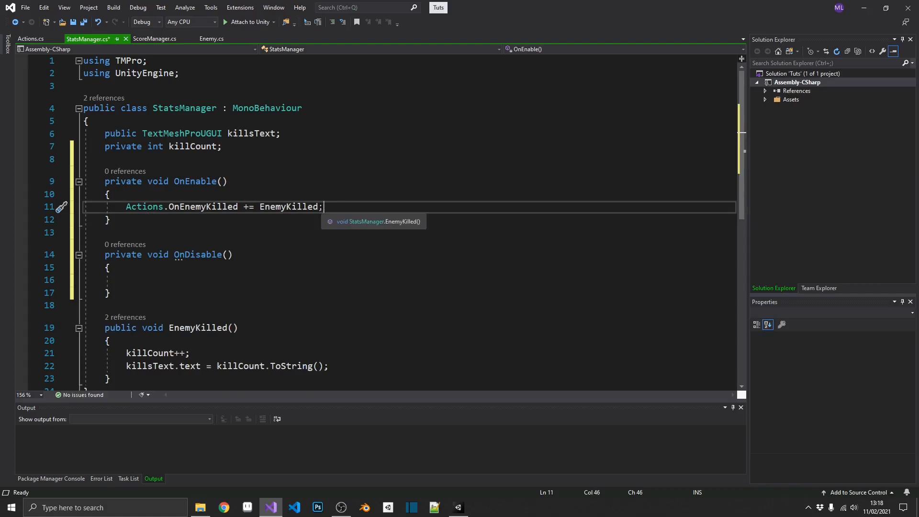
double_click(288, 206)
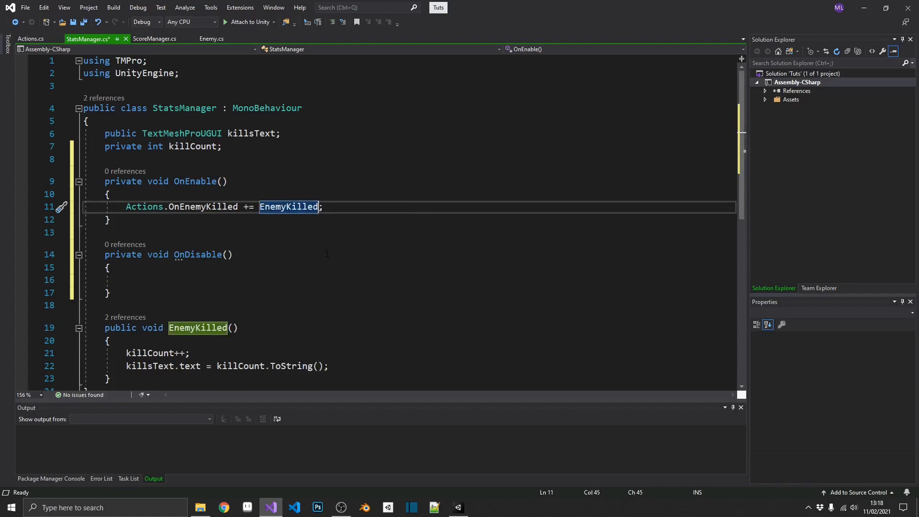
type("()")
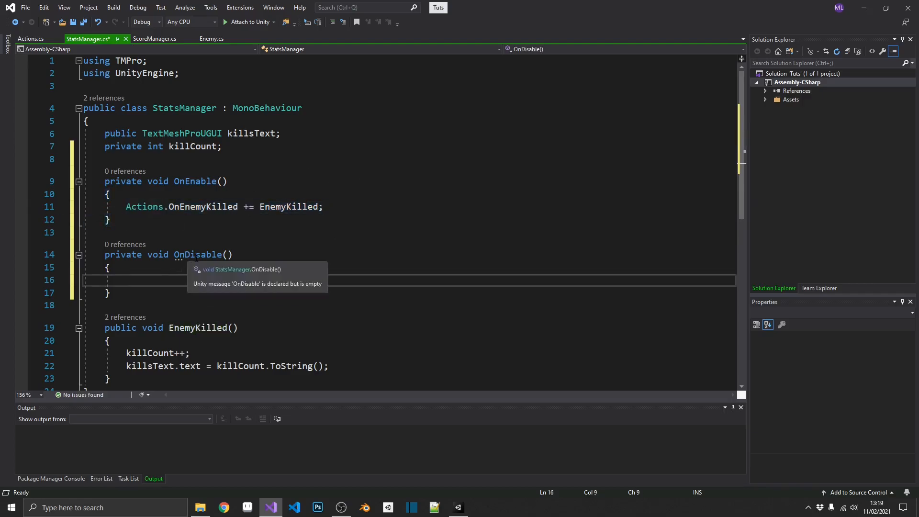
Add Actions.OnEnemyKilled -= EnemyKilled; to OnDisable and save StatsManager.cs.
type("Actions.OnEnemyKilled -= EnemyKilled;")
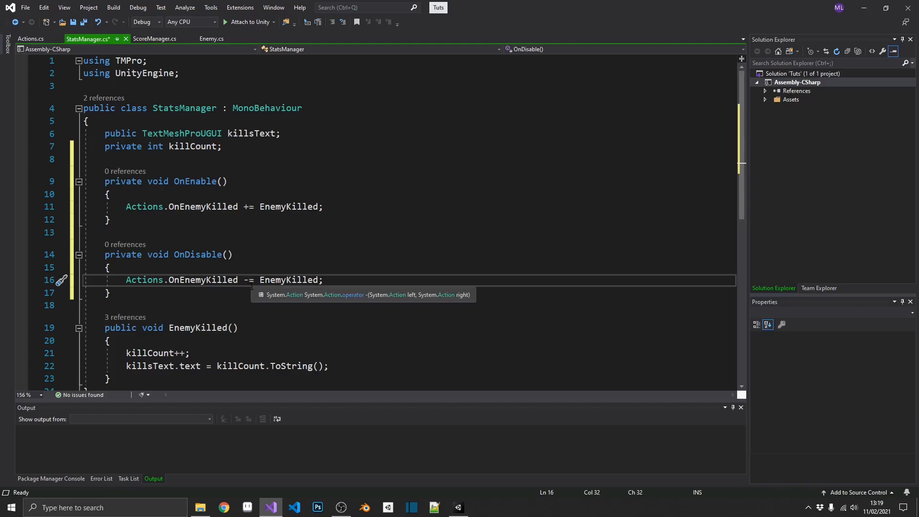
mouse_move(188, 295)
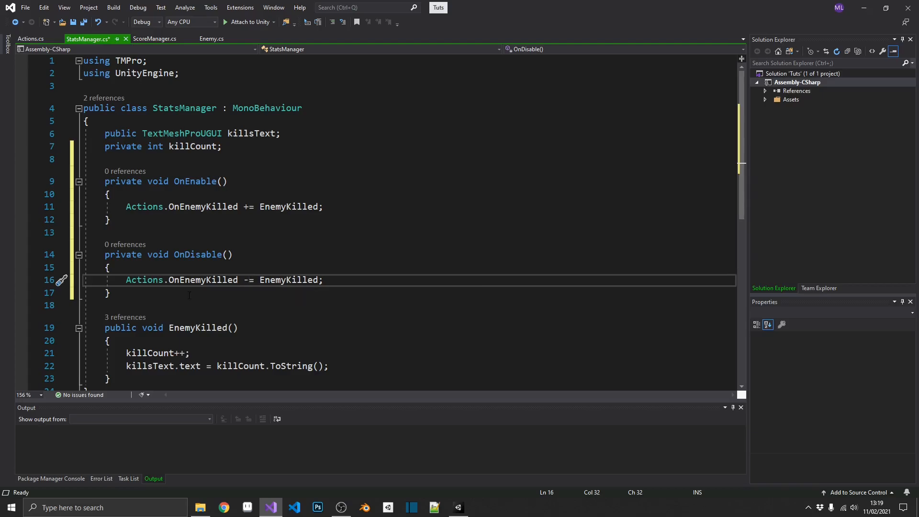
key("ctrl+s")
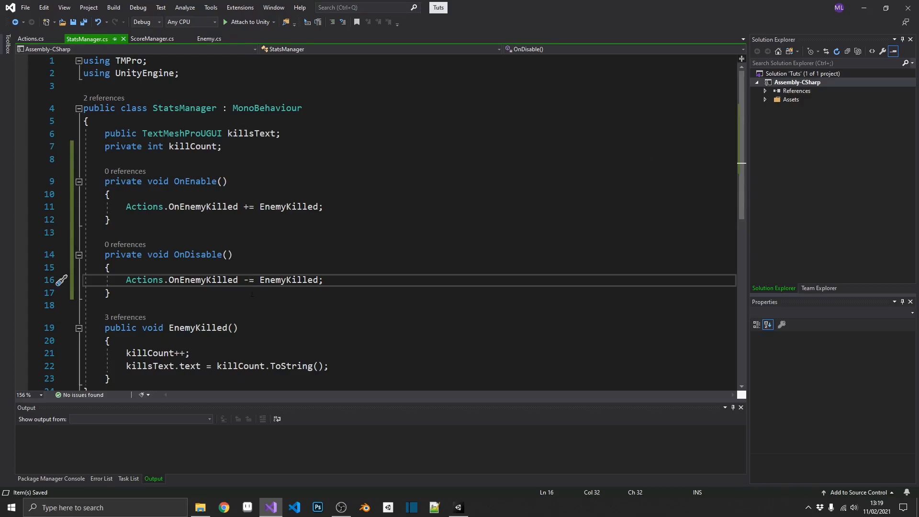
left_click(209, 39)
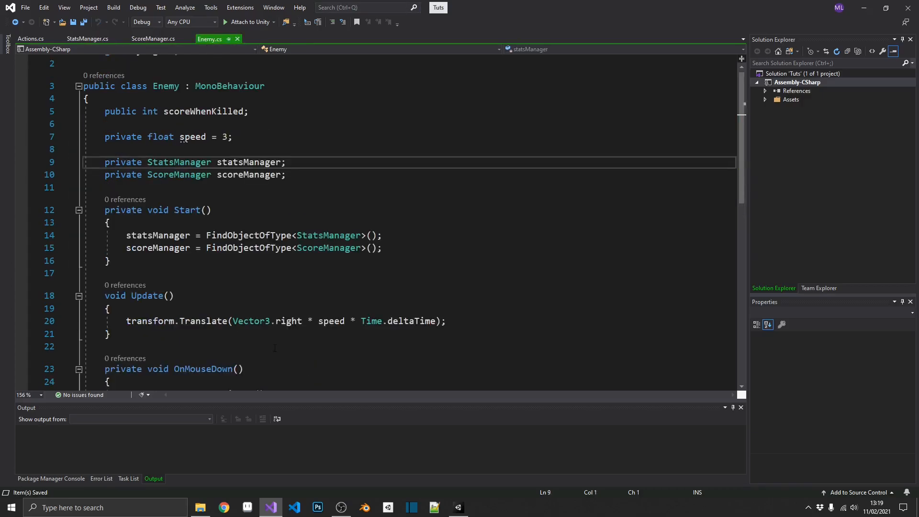
Delete Enemy's StatsManager field and call Actions.OnEnemyKilled() in OnMouseDown instead.
triple_click(194, 162)
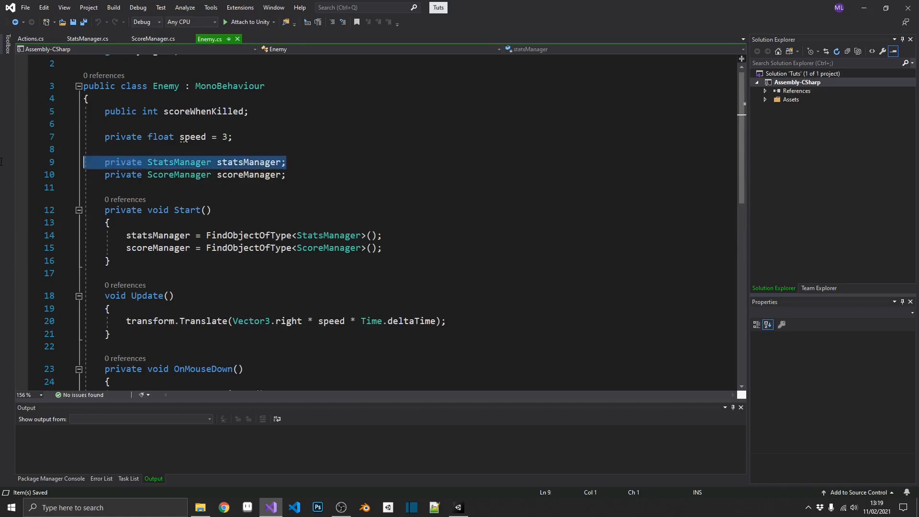
key("Delete")
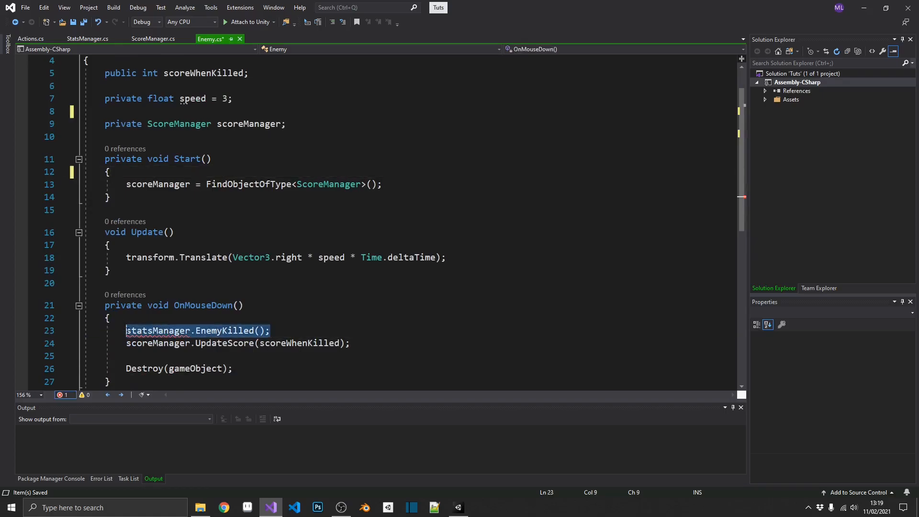
type("Actions.O")
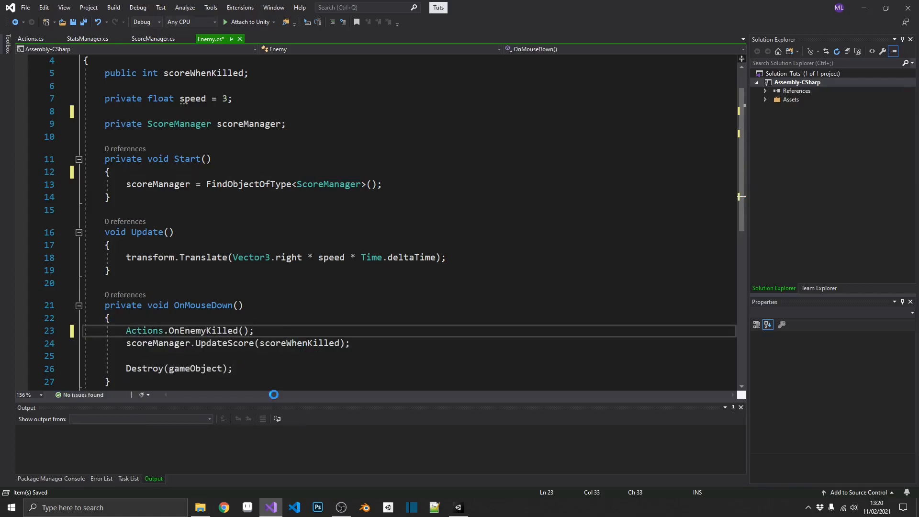
left_click(30, 39)
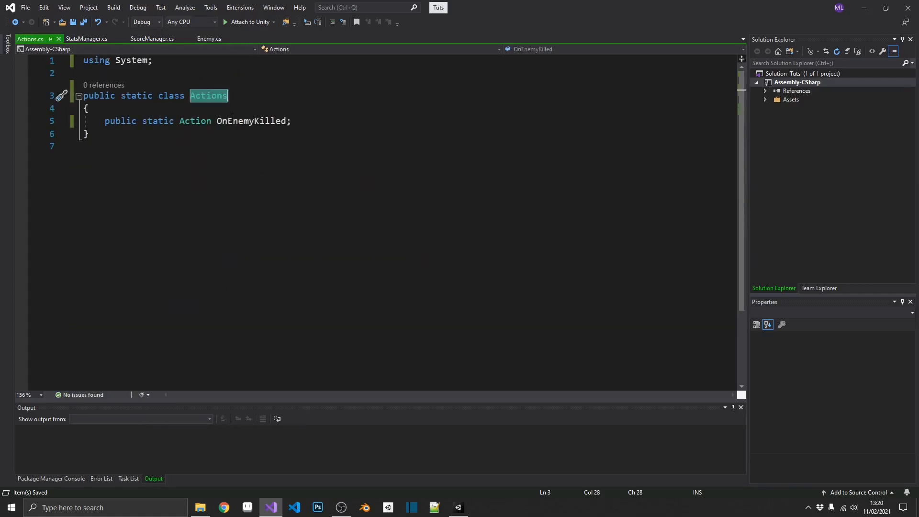
mouse_move(253, 121)
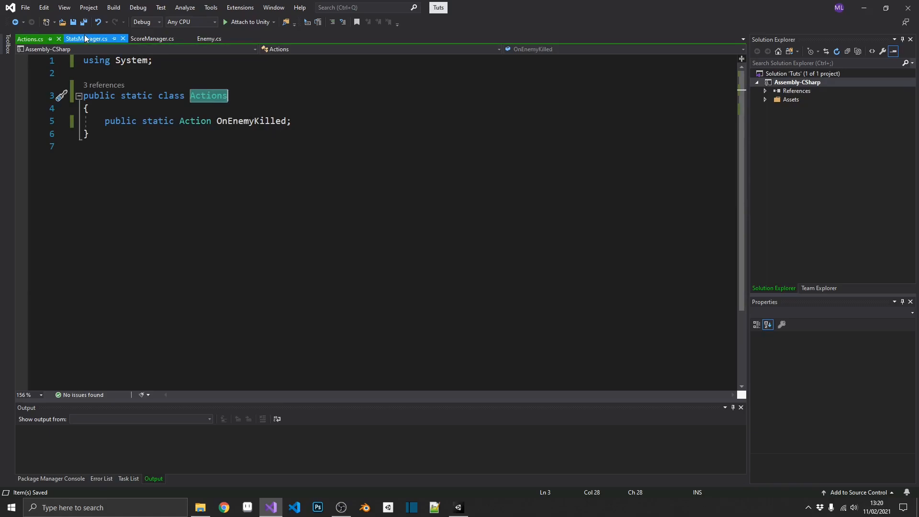
left_click(88, 38)
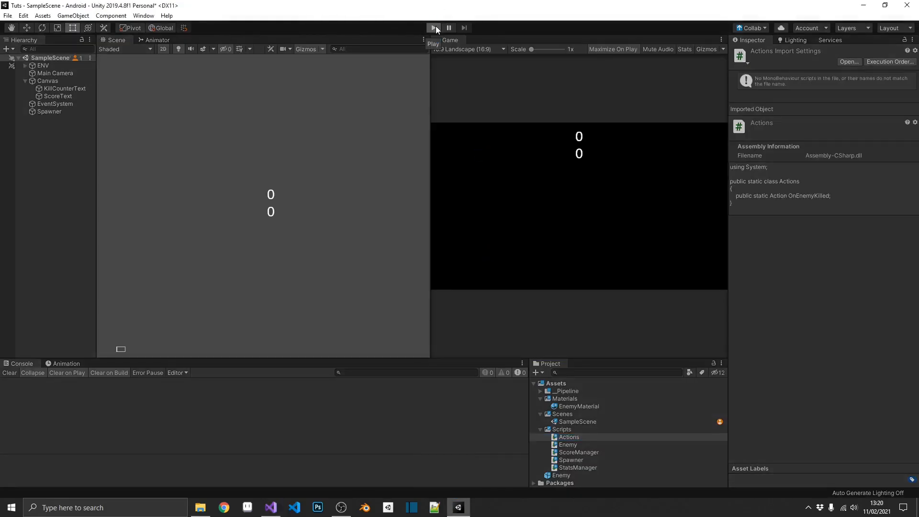
left_click(433, 28)
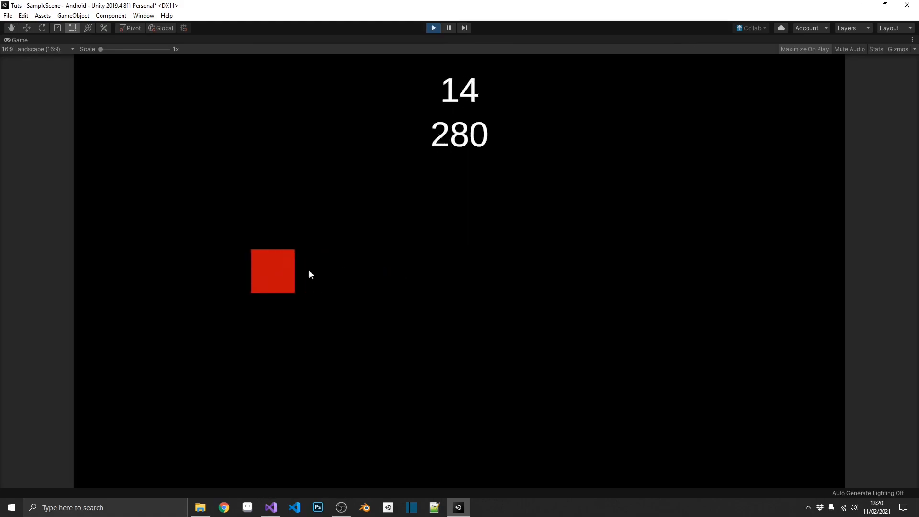
left_click(433, 28)
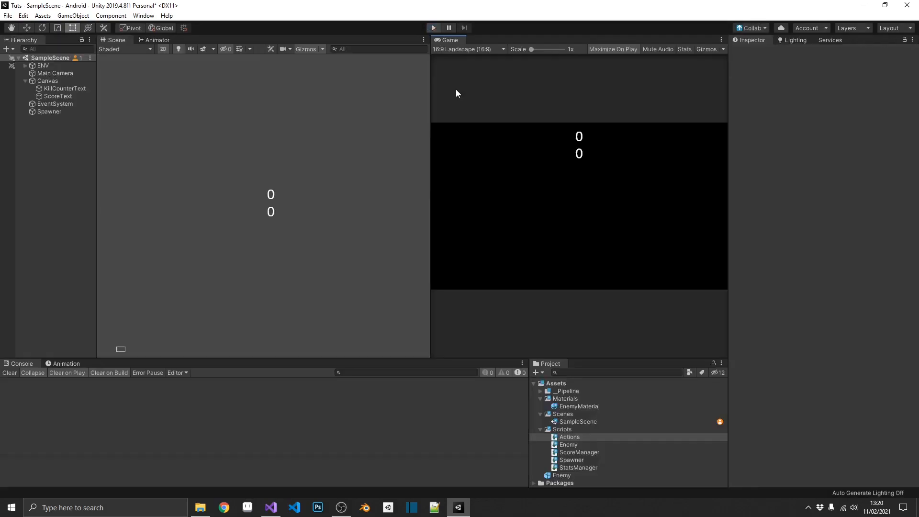
left_click(270, 508)
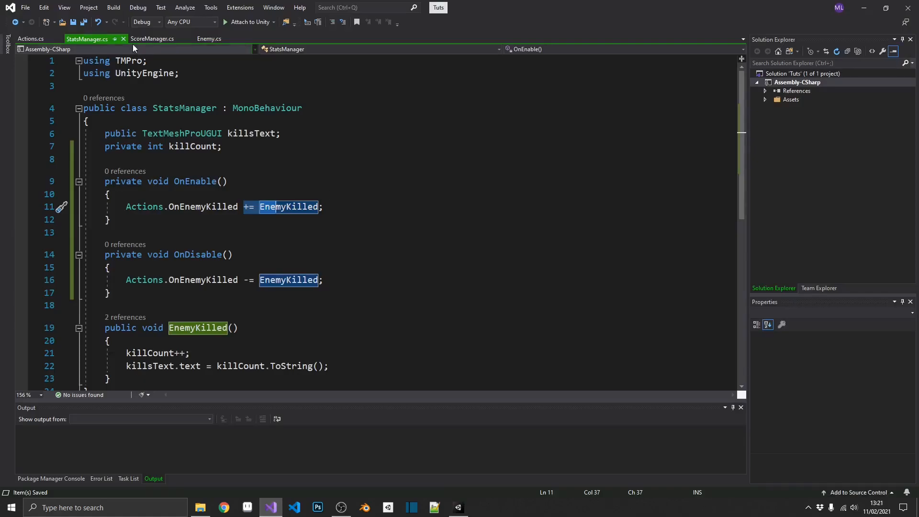
Copy StatsManager's OnEnable/OnDisable blocks into ScoreManager, swapping EnemyKilled for UpdateScore.
left_click(151, 39)
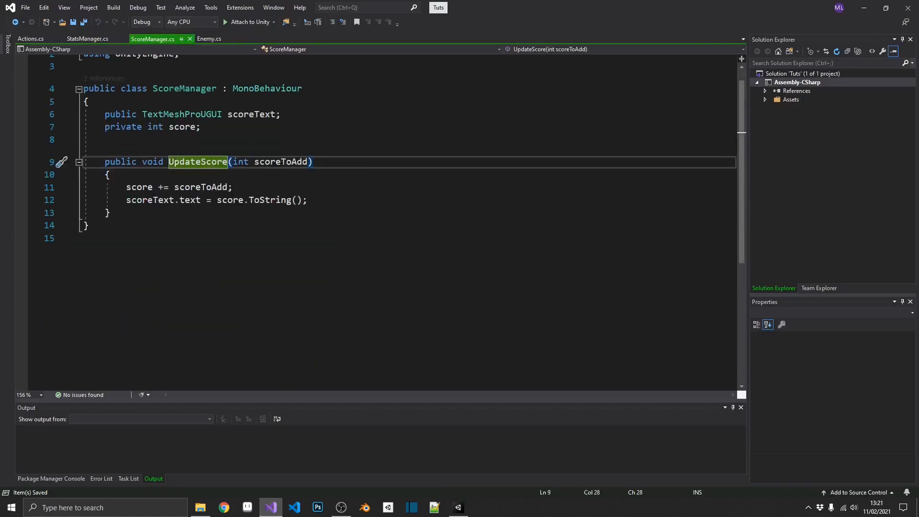
left_click(86, 39)
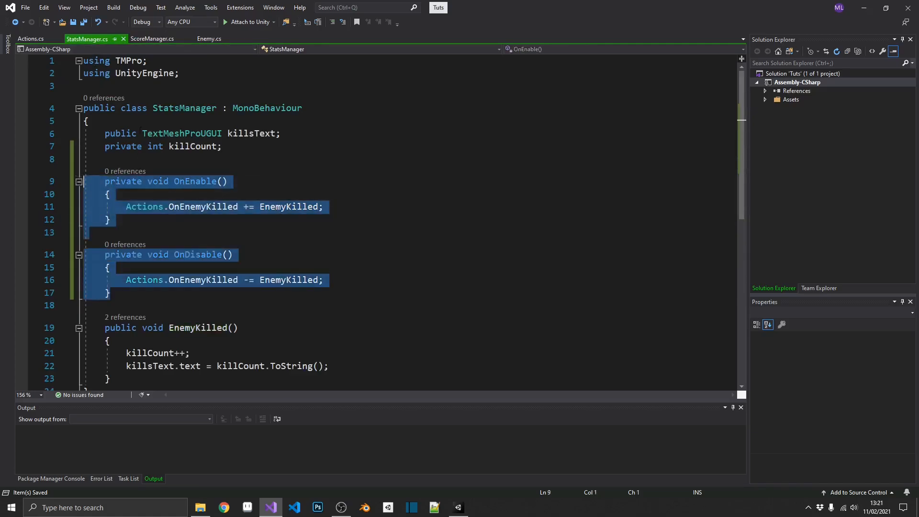
left_click(152, 38)
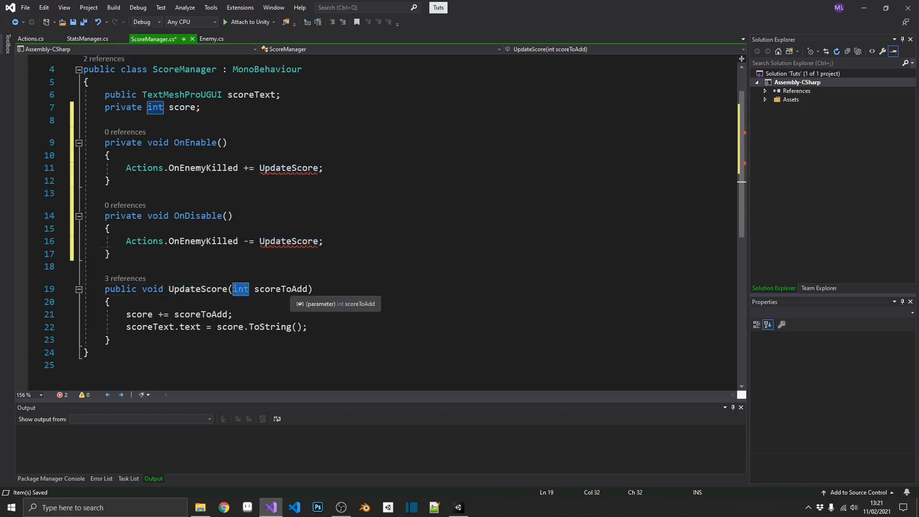
left_click(30, 39)
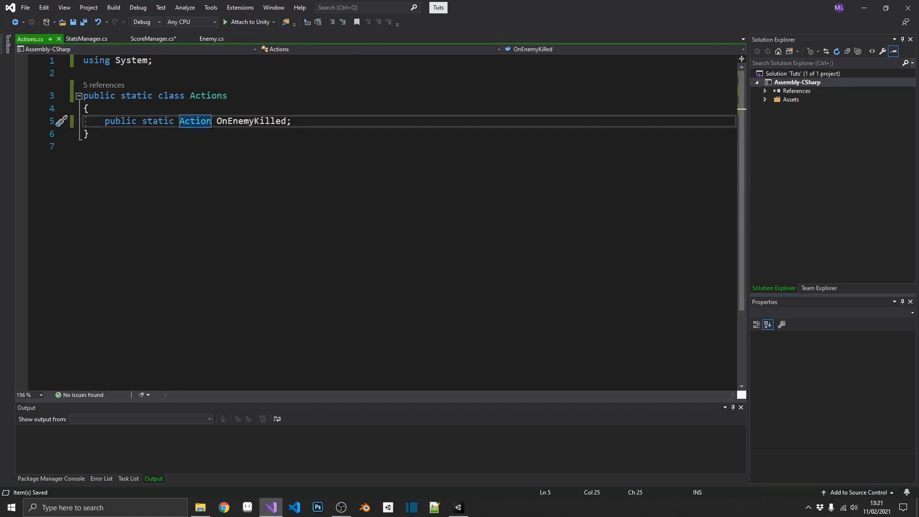
Change OnEnemyKilled to Action<Enemy> and have Enemy pass this when raising it.
type("<int>")
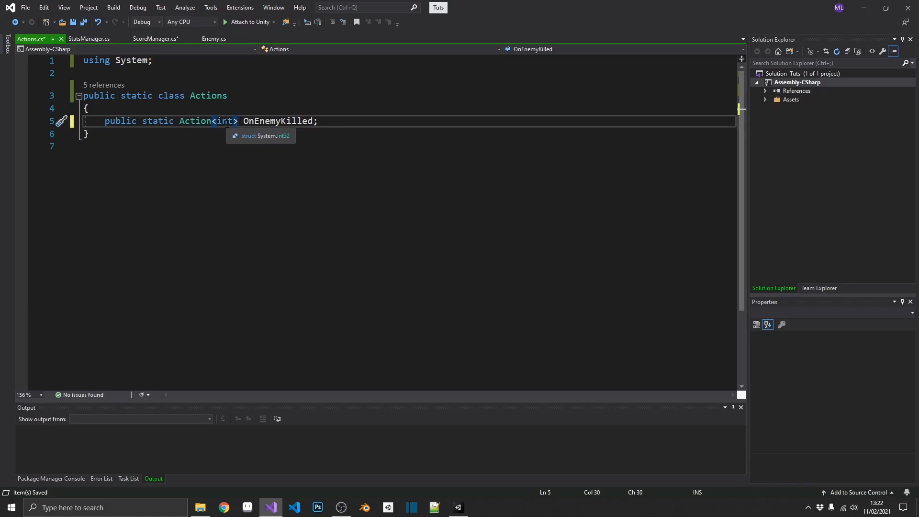
double_click(224, 121)
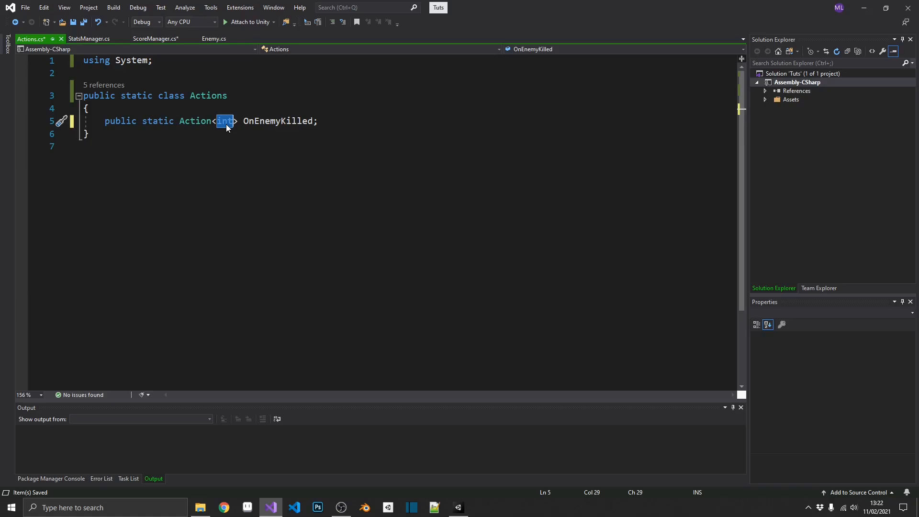
type("Enemy")
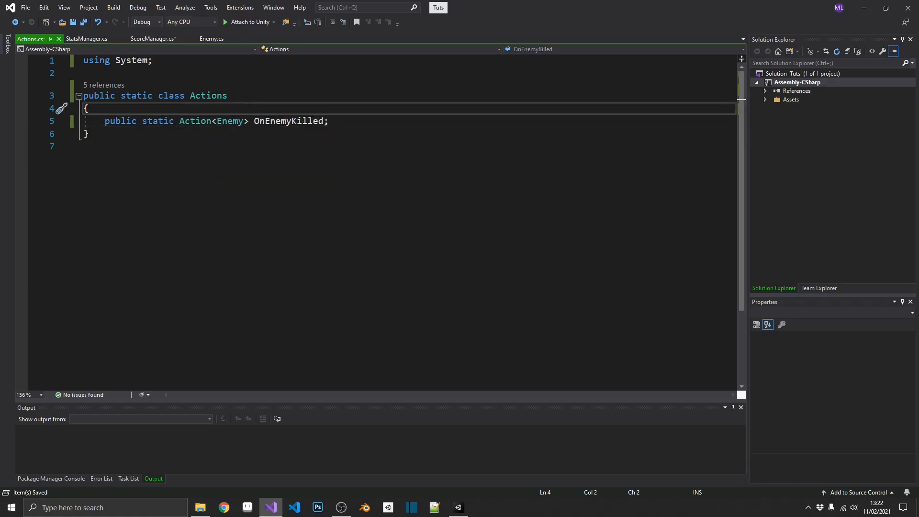
left_click(212, 39)
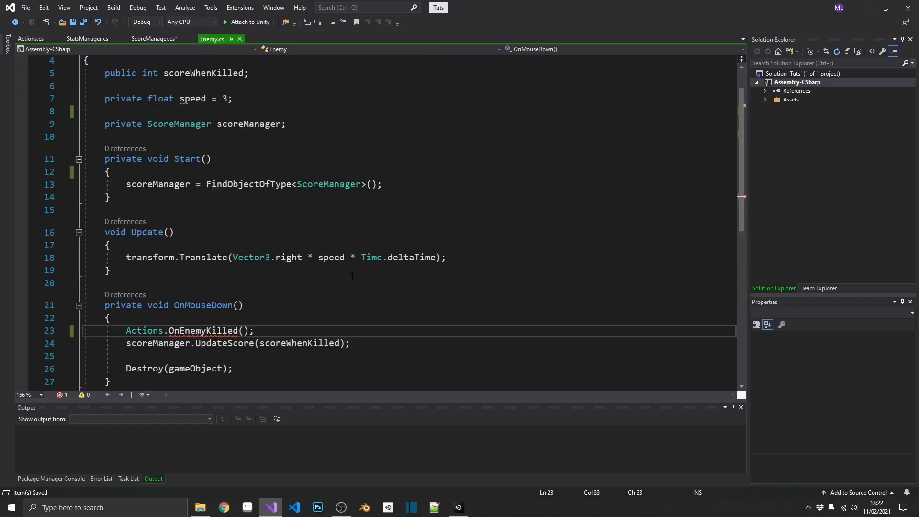
mouse_move(205, 330)
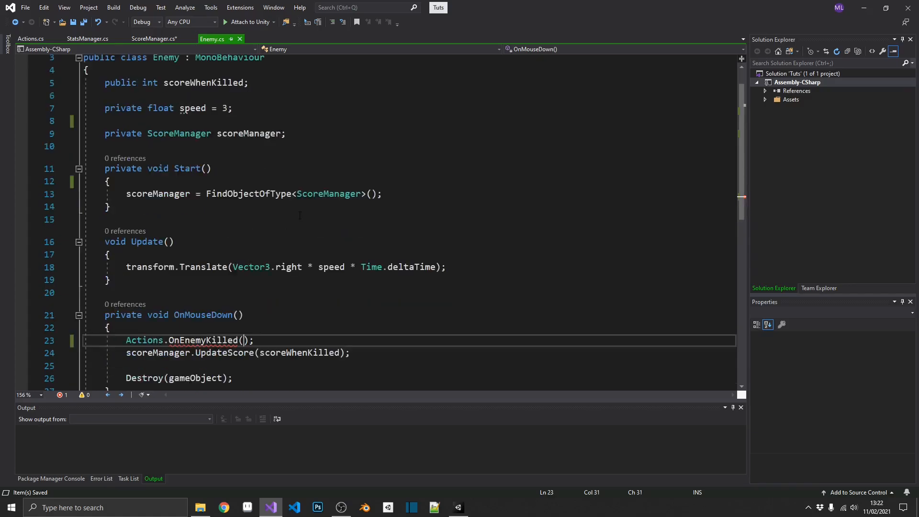
type("this")
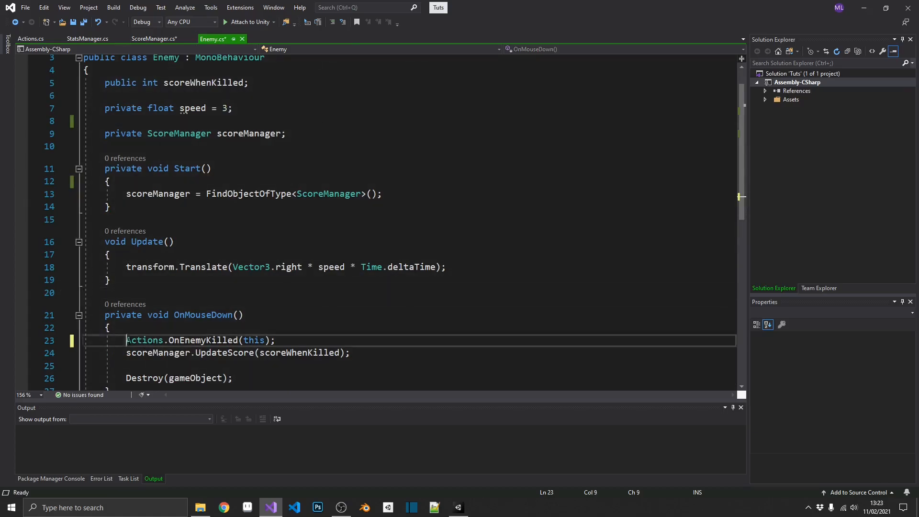
Give StatsManager's EnemyKilled method an Enemy enemyRef parameter.
left_click(87, 39)
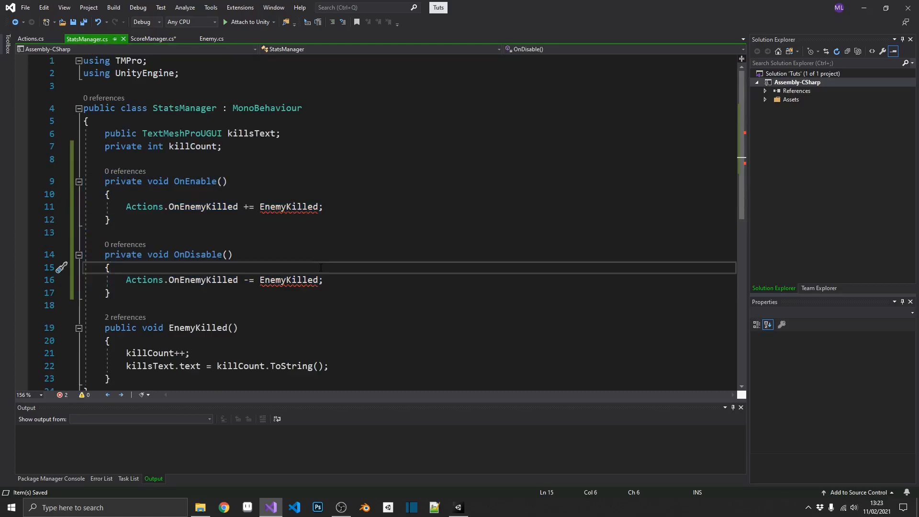
left_click(198, 328)
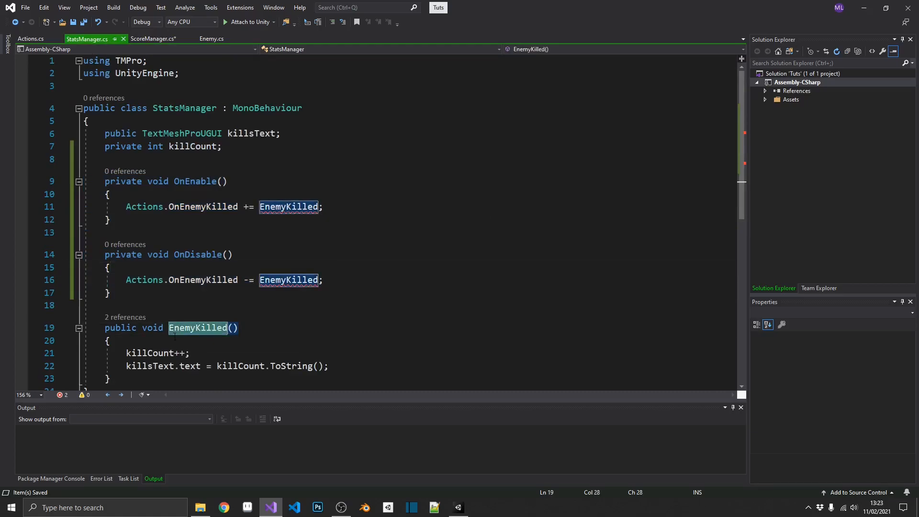
mouse_move(217, 328)
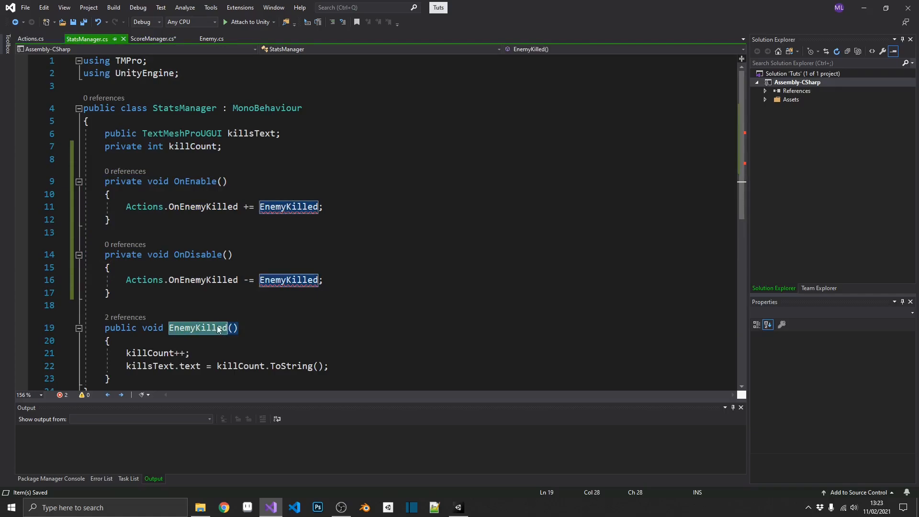
left_click(30, 38)
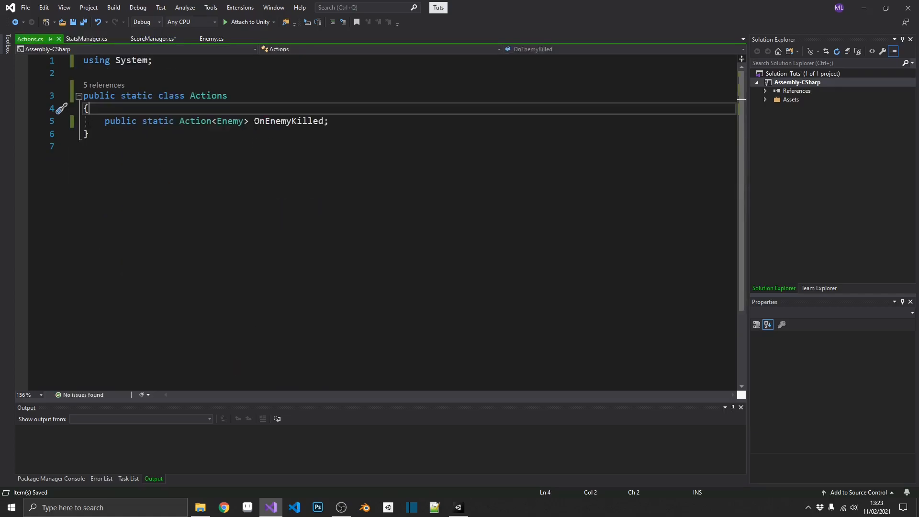
left_click(86, 39)
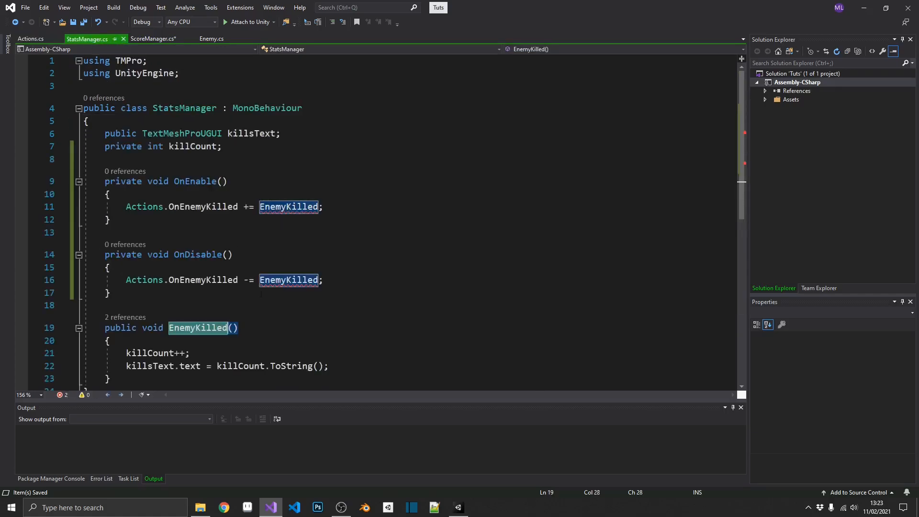
type("Enemy enemyRef")
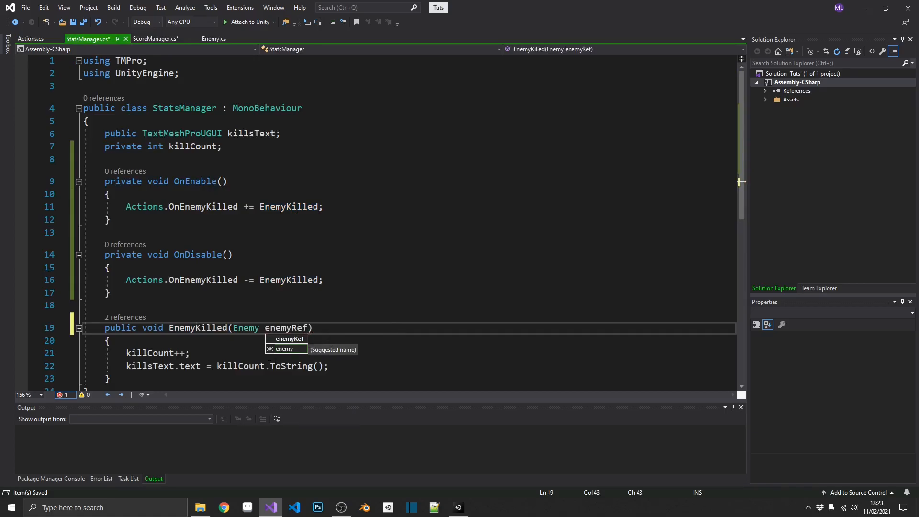
left_click(109, 293)
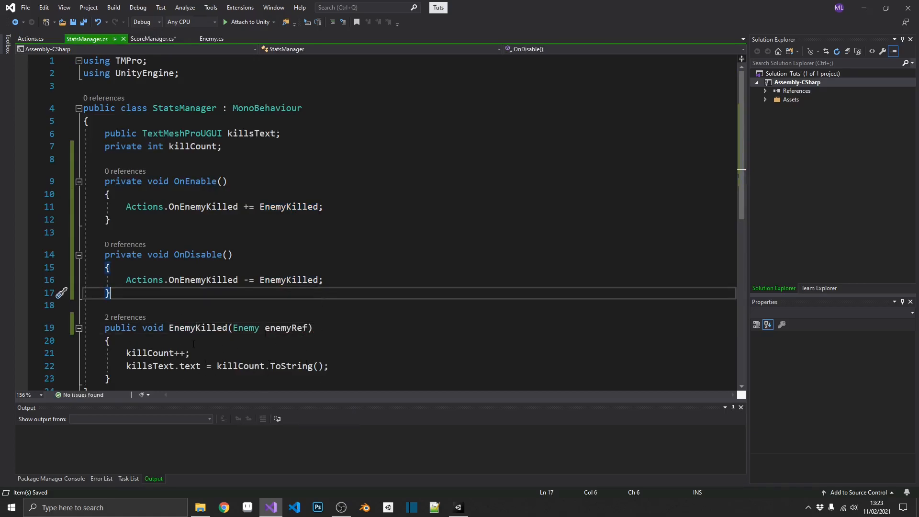
double_click(246, 328)
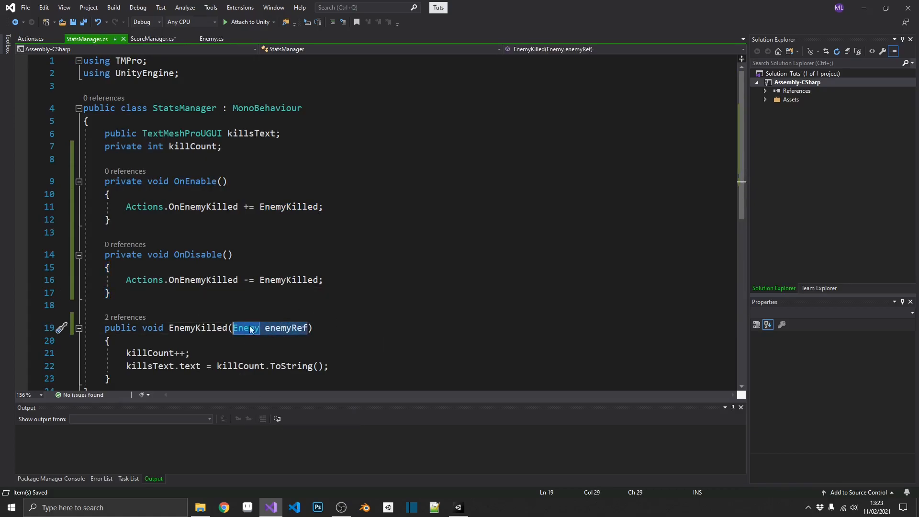
mouse_move(246, 328)
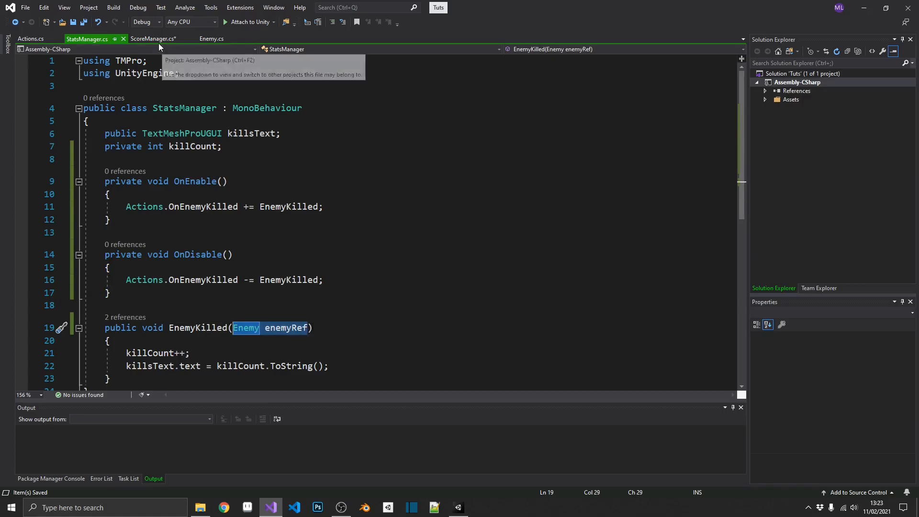
Change UpdateScore to take Enemy enemyRef and add enemyRef.scoreWhenKilled to the score.
left_click(152, 38)
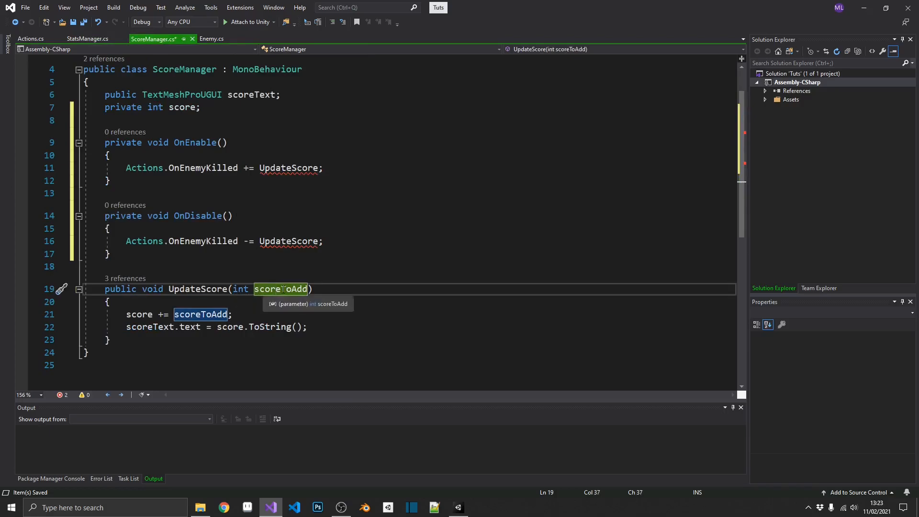
type("Enemy")
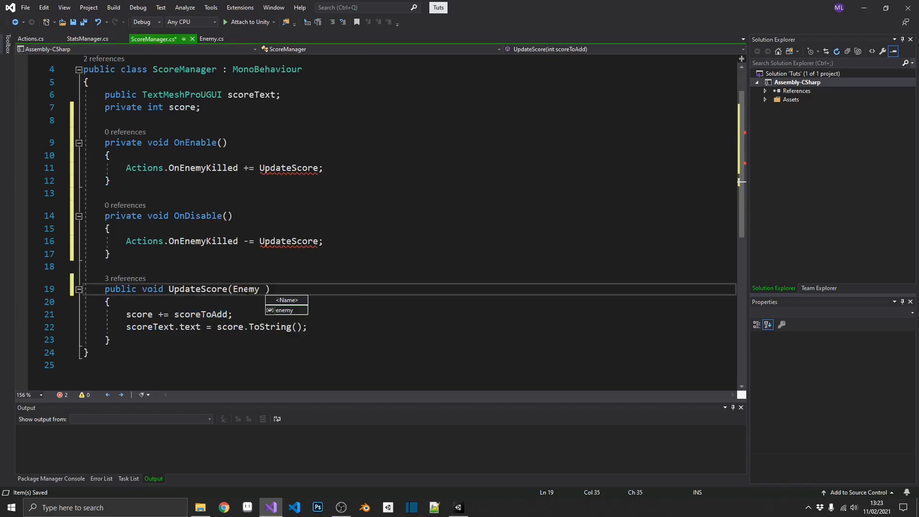
type("enemyRef")
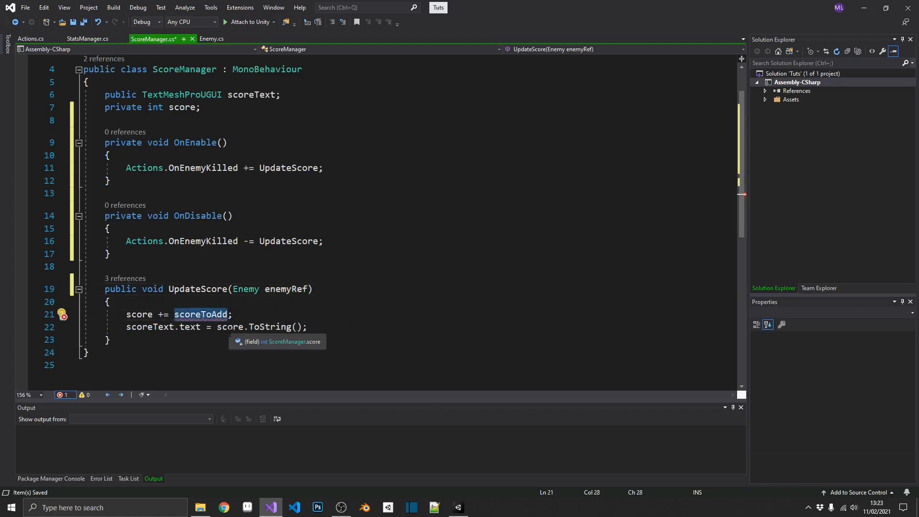
type("enemy")
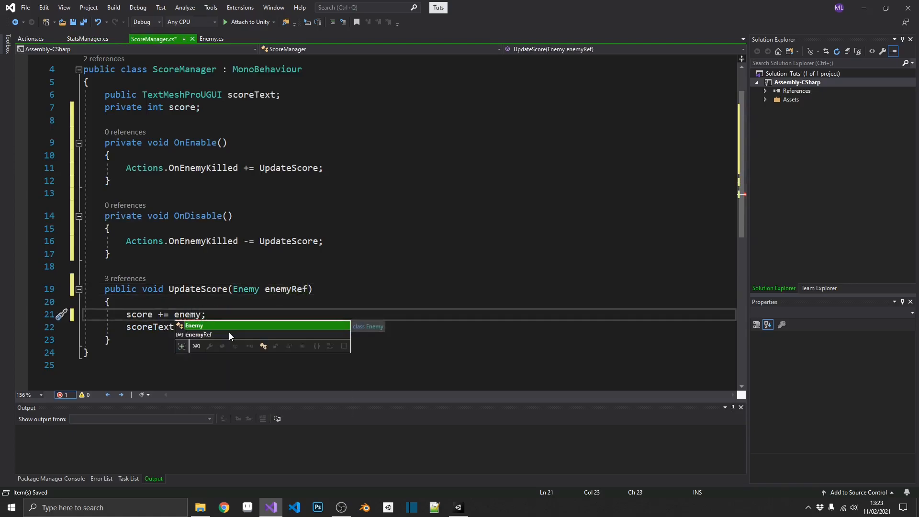
type("Ref.")
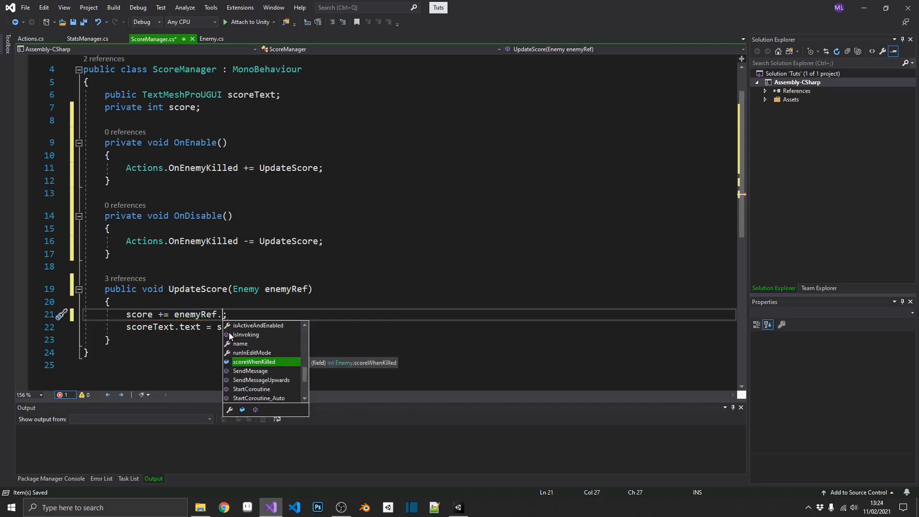
key("Tab")
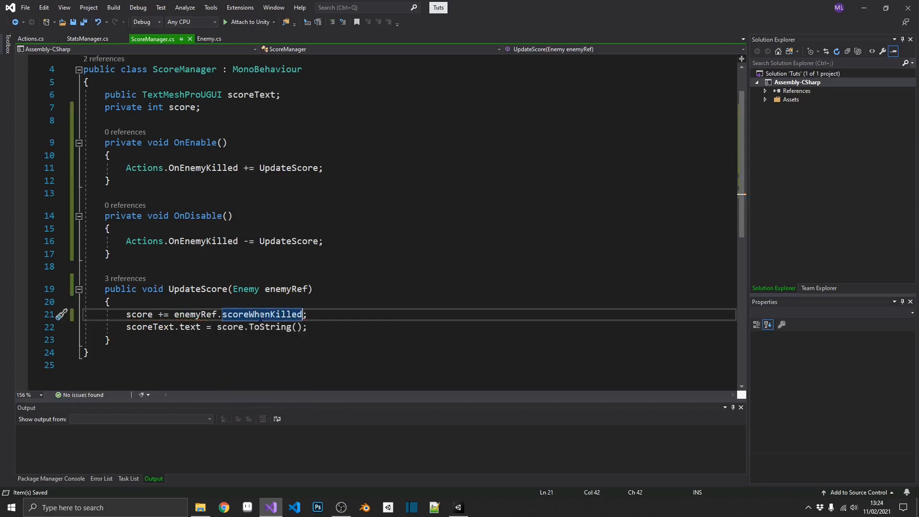
left_click(209, 39)
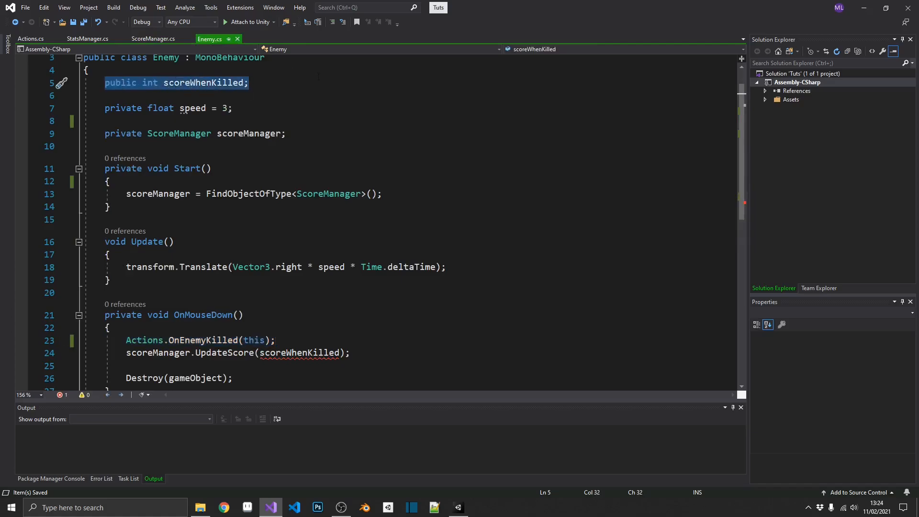
left_click(153, 39)
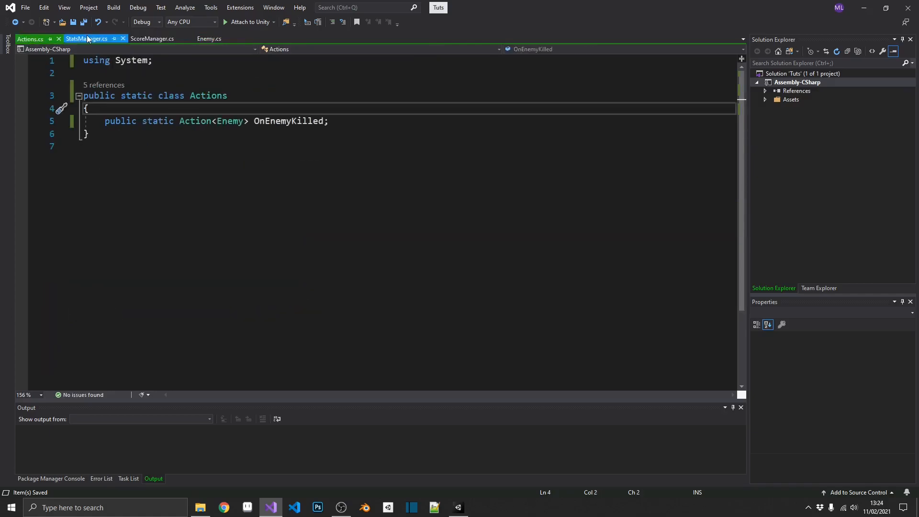
Delete Enemy's scoreManager field, Start lookup and UpdateScore call, keeping Actions.OnEnemyKilled(this).
left_click(208, 39)
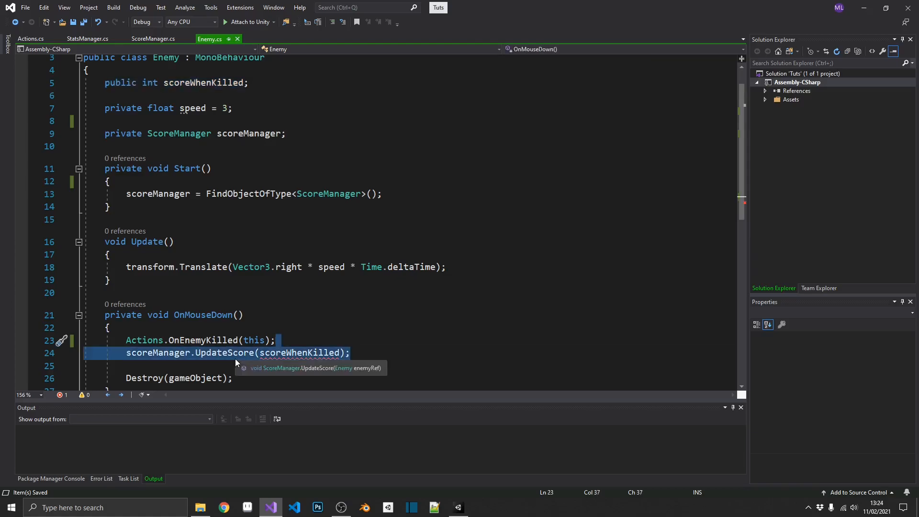
key("Delete")
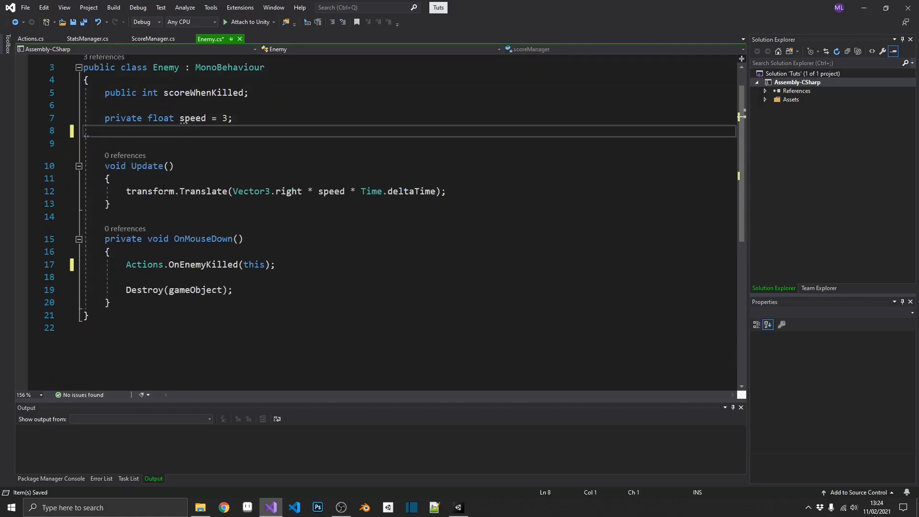
double_click(143, 264)
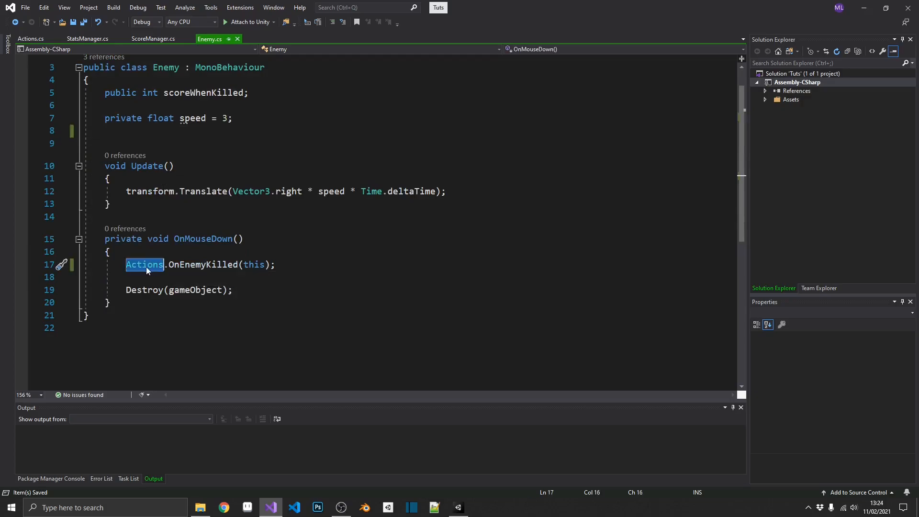
mouse_move(143, 265)
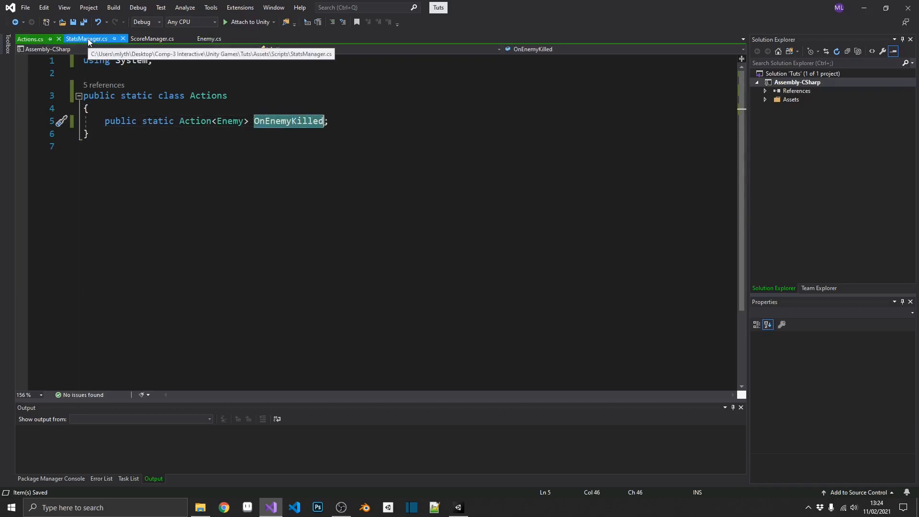
left_click(86, 39)
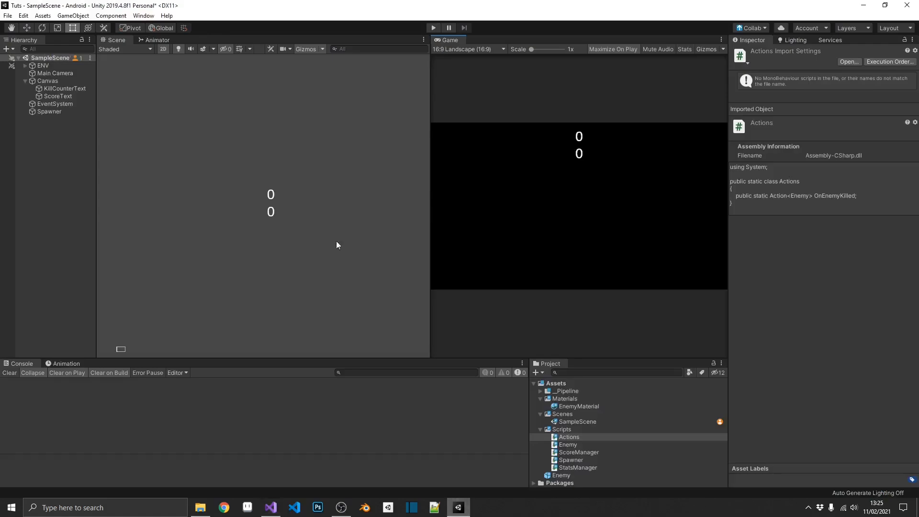
mouse_move(613, 150)
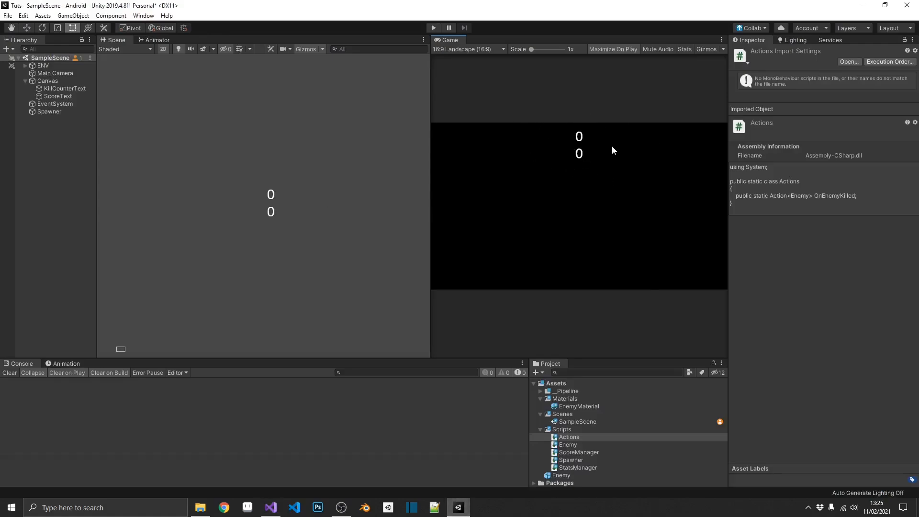
mouse_move(461, 44)
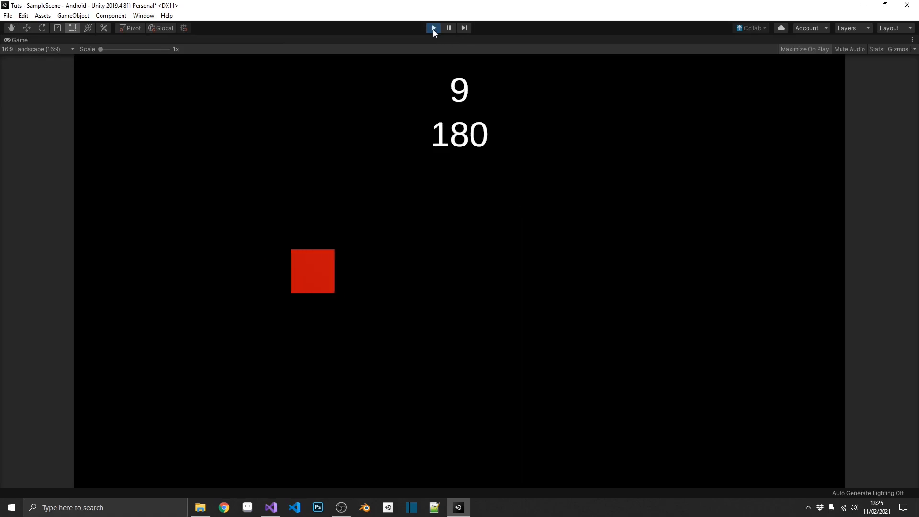
left_click(271, 507)
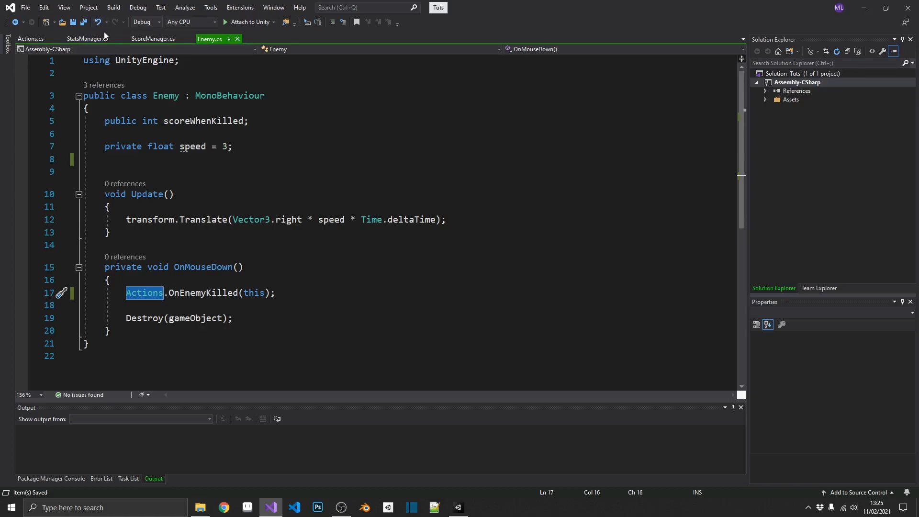
left_click(86, 39)
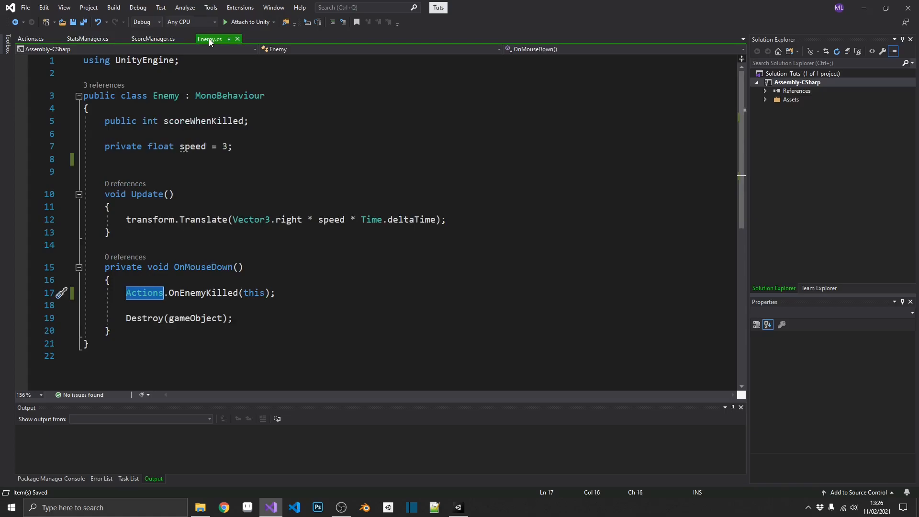
left_click(29, 39)
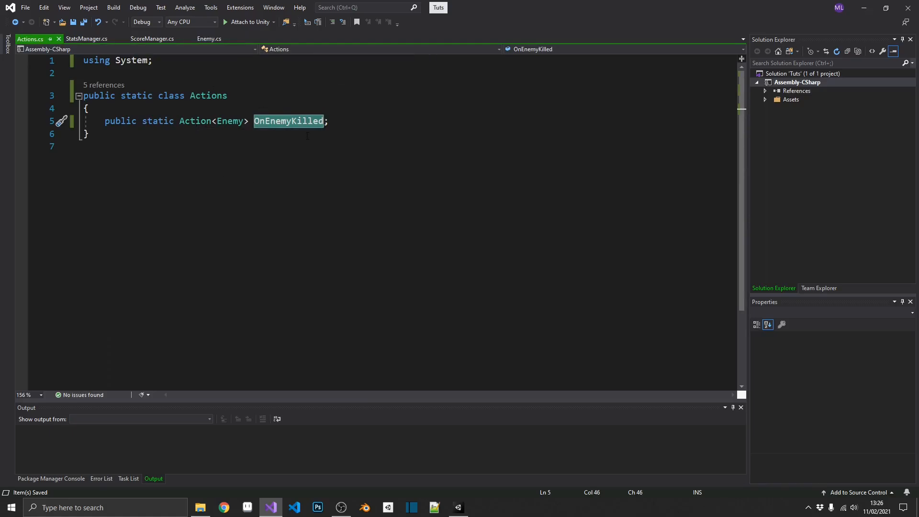
left_click(209, 39)
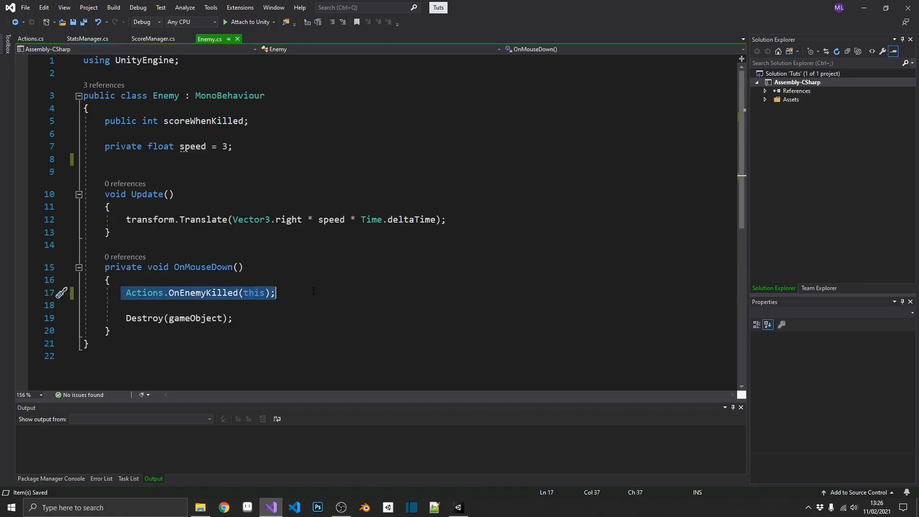
mouse_move(88, 39)
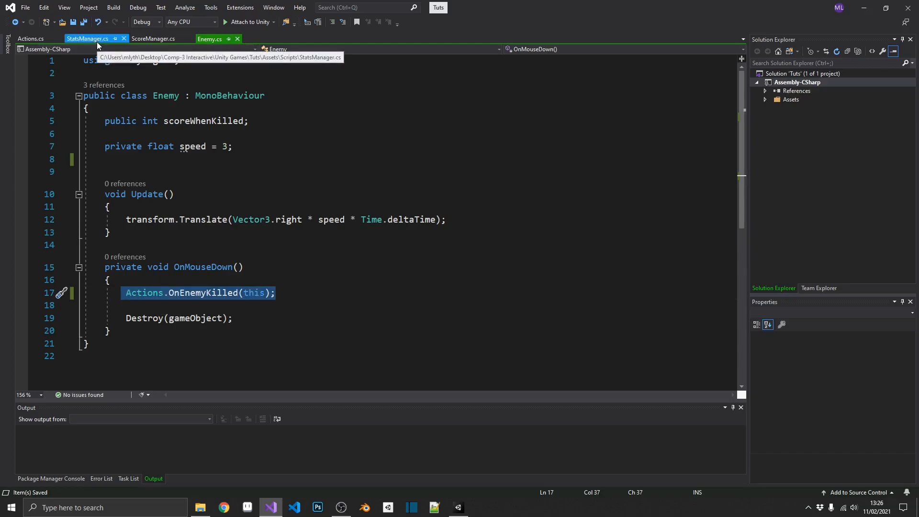
left_click(154, 38)
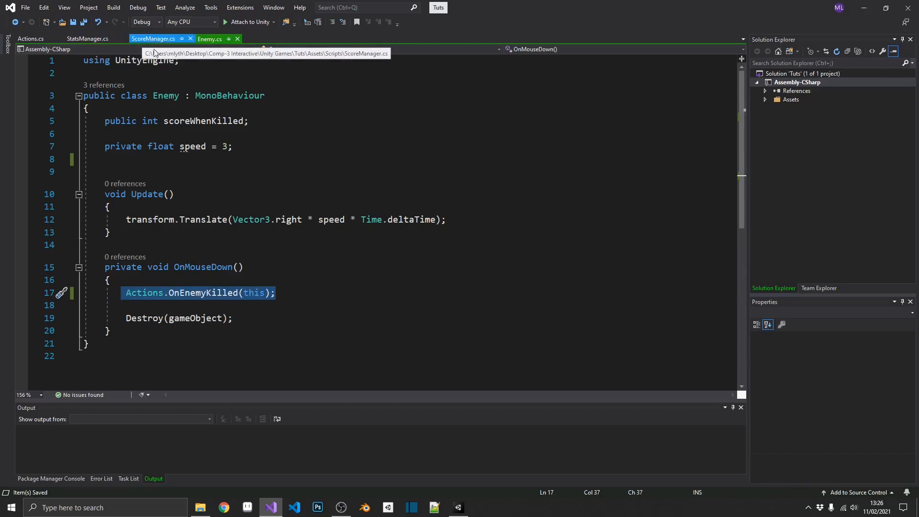
left_click(209, 39)
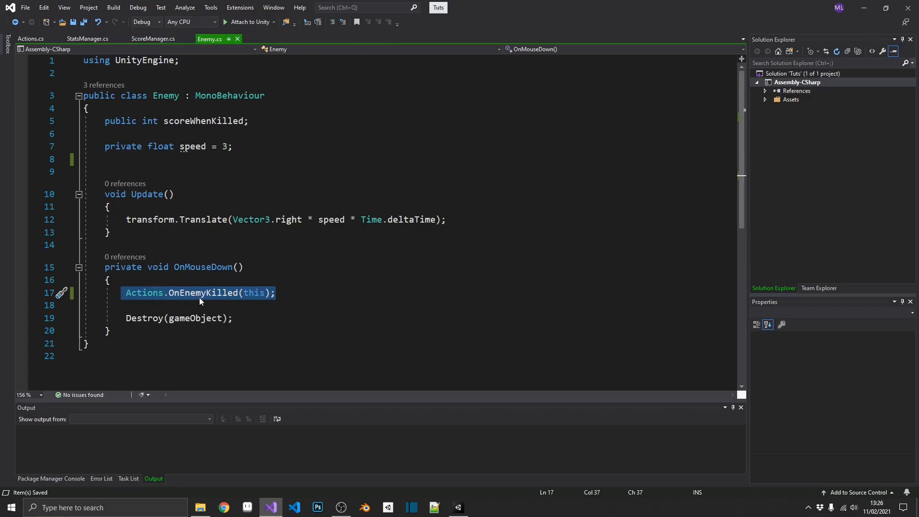
mouse_move(208, 293)
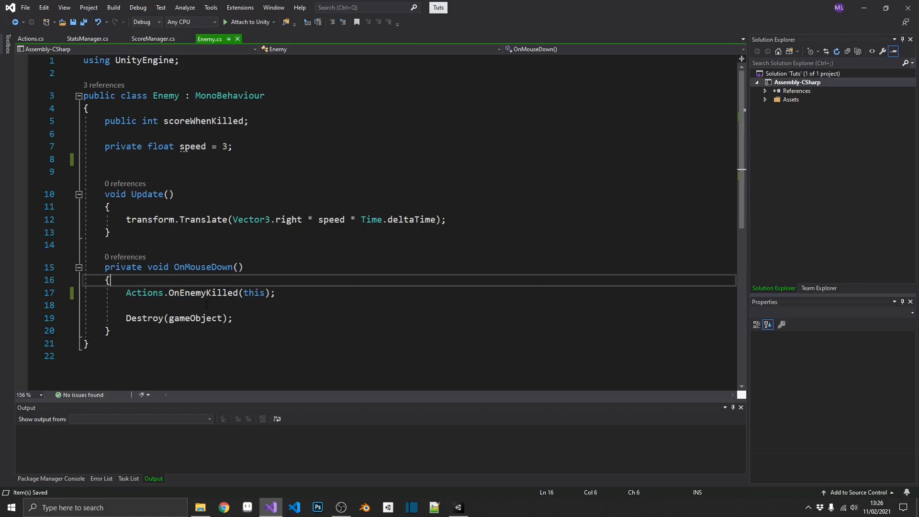
Try an if null check, then settle on Actions.OnEnemyKilled?.Invoke(this) in OnMouseDown.
key("enter")
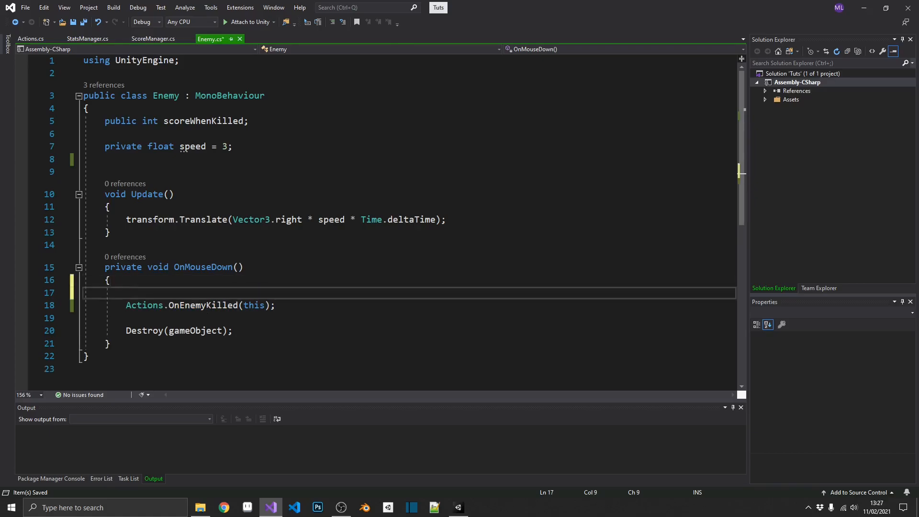
type("if()")
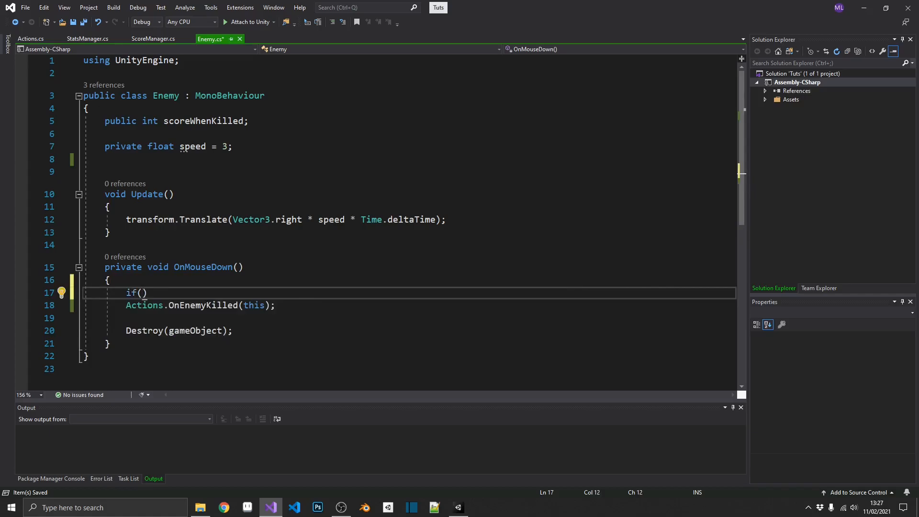
type("Actions.OnEnemyKilled !")
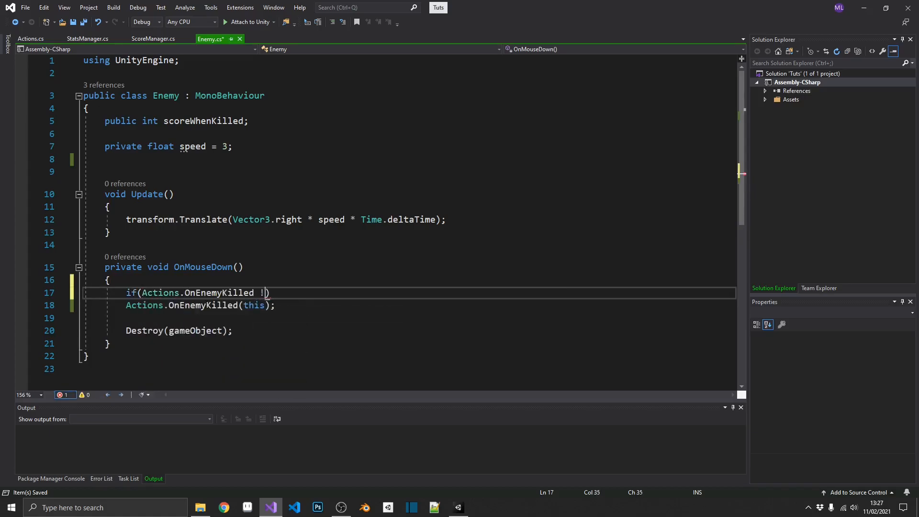
type("= null")
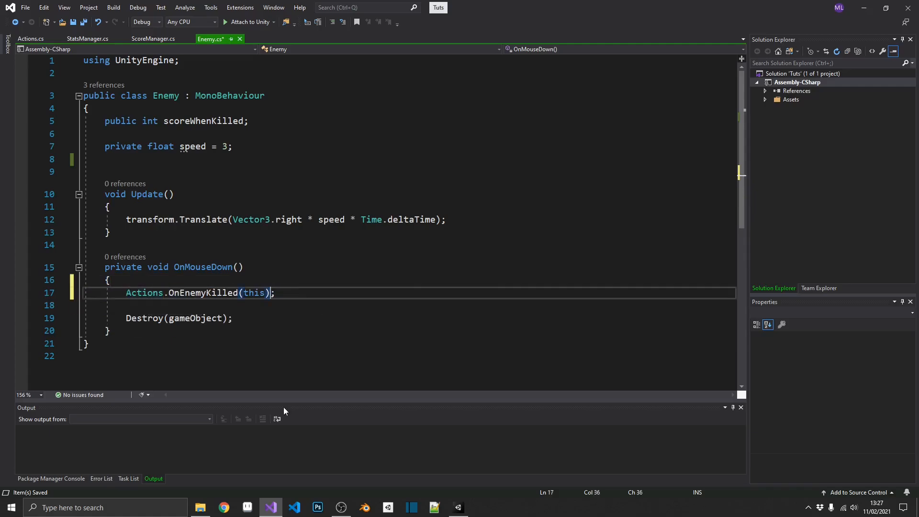
type("?")
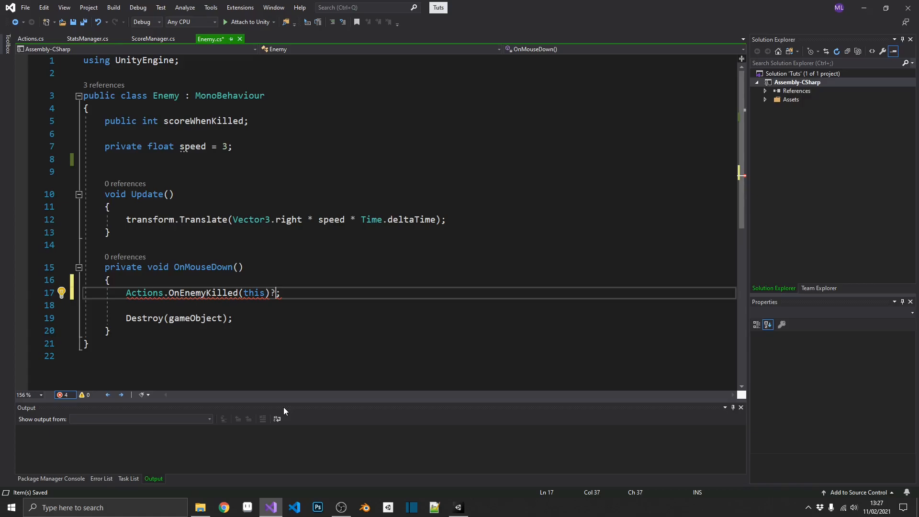
type(".Invoke(*);")
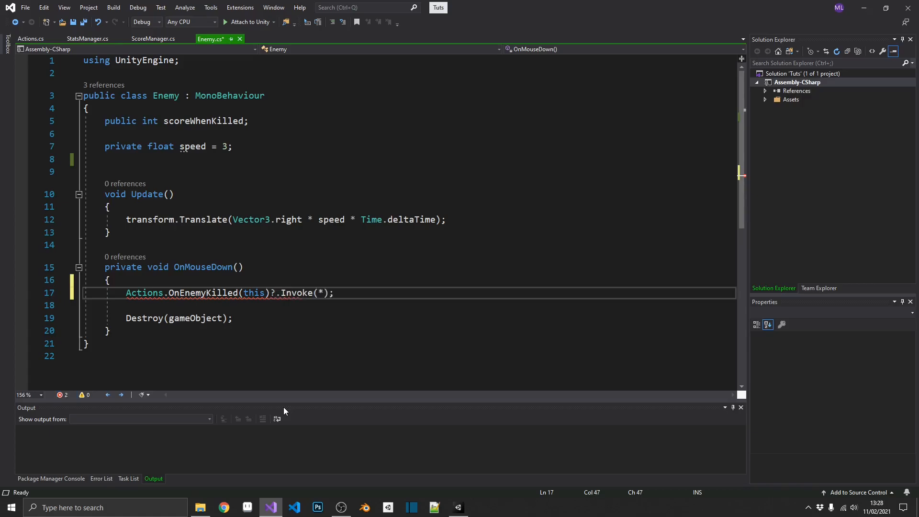
key("Backspace")
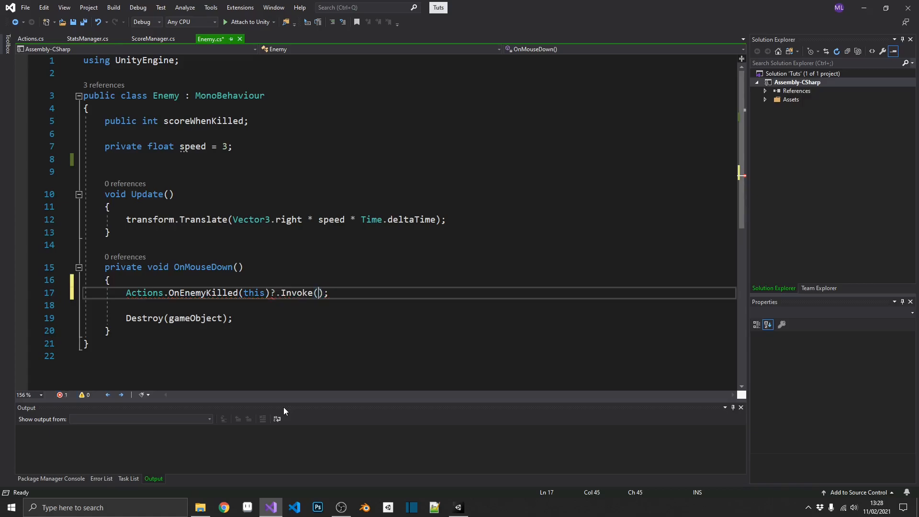
type("this")
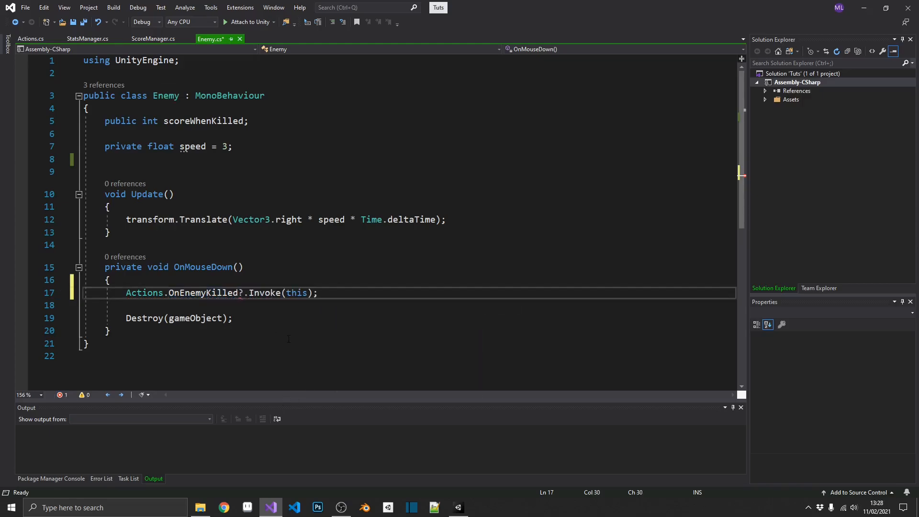
double_click(203, 293)
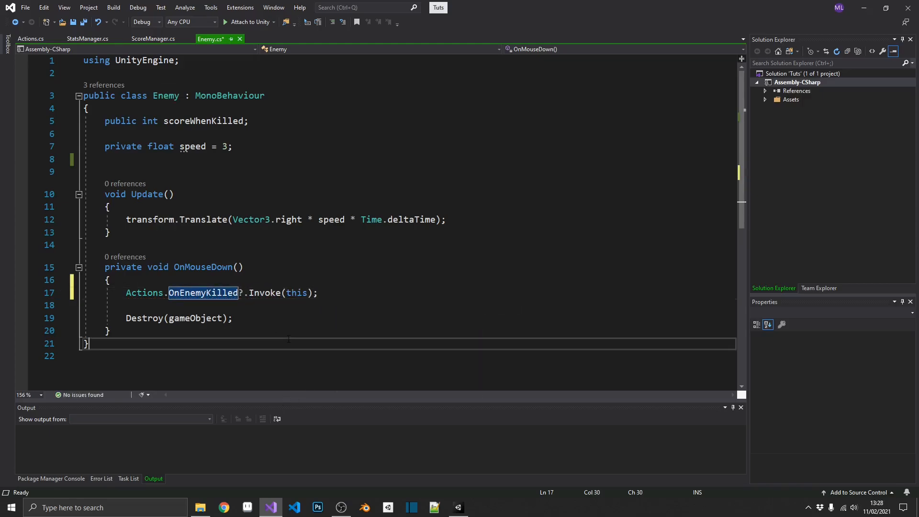
mouse_move(203, 293)
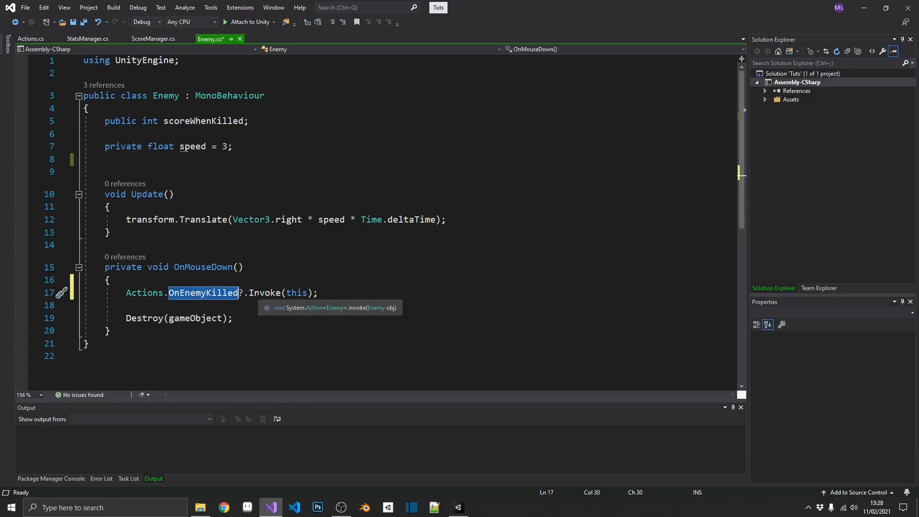